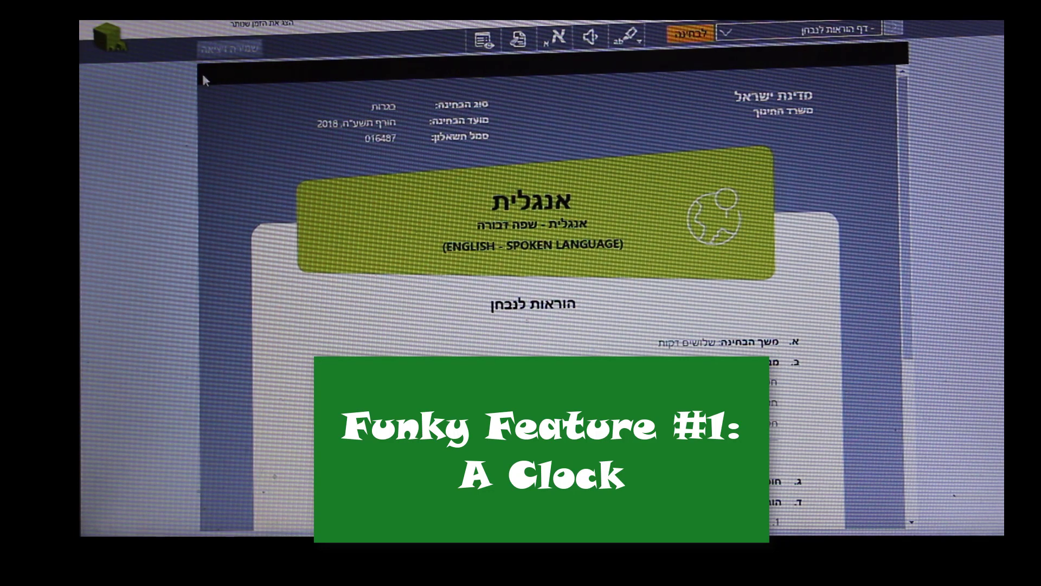
{"action": "mouse_move", "coordinate": [253, 118]}
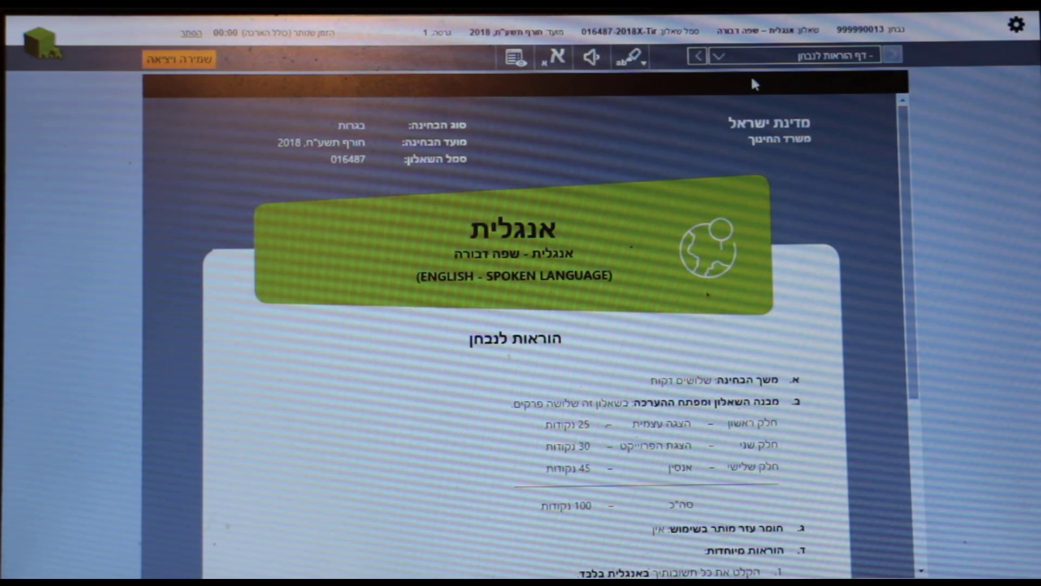
Switch to the General Instructions page from the exam page list
{"action": "left_click", "coordinate": [720, 55]}
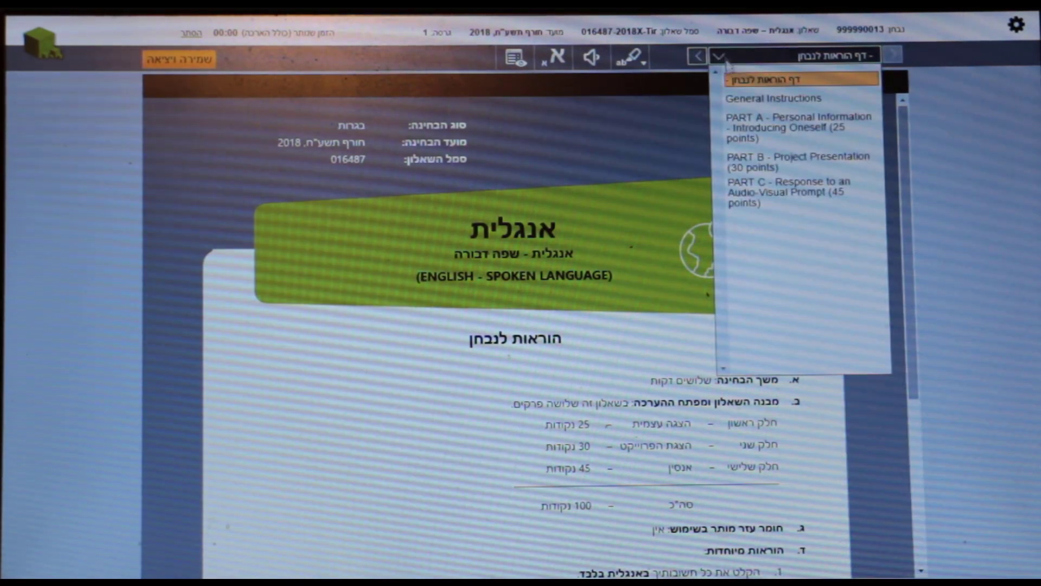
{"action": "left_click", "coordinate": [770, 98]}
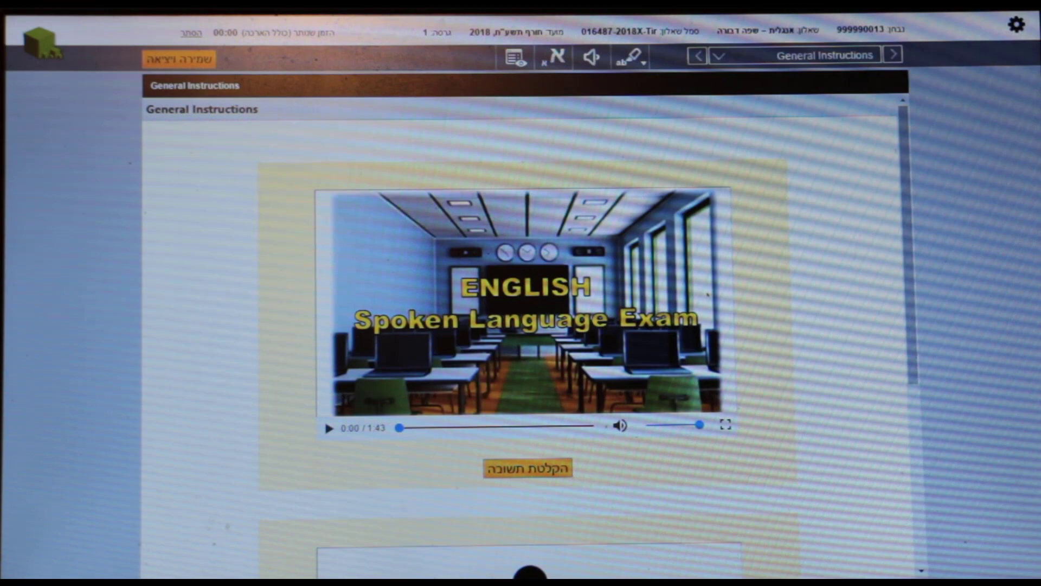
Play the instructions video, skip ahead near the end, and let it finish at 1:43
{"action": "left_click", "coordinate": [328, 427]}
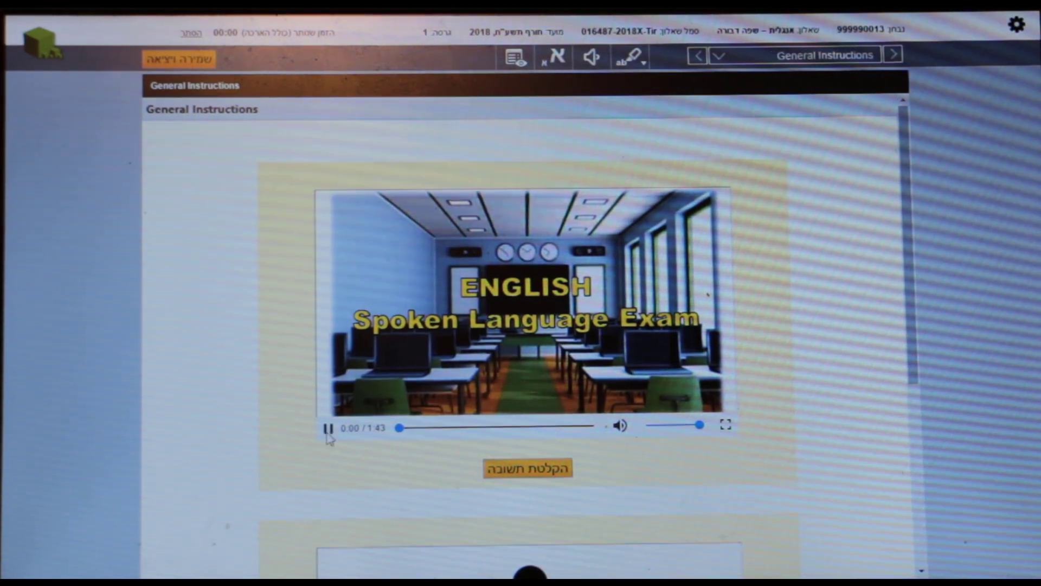
{"action": "left_click", "coordinate": [329, 427]}
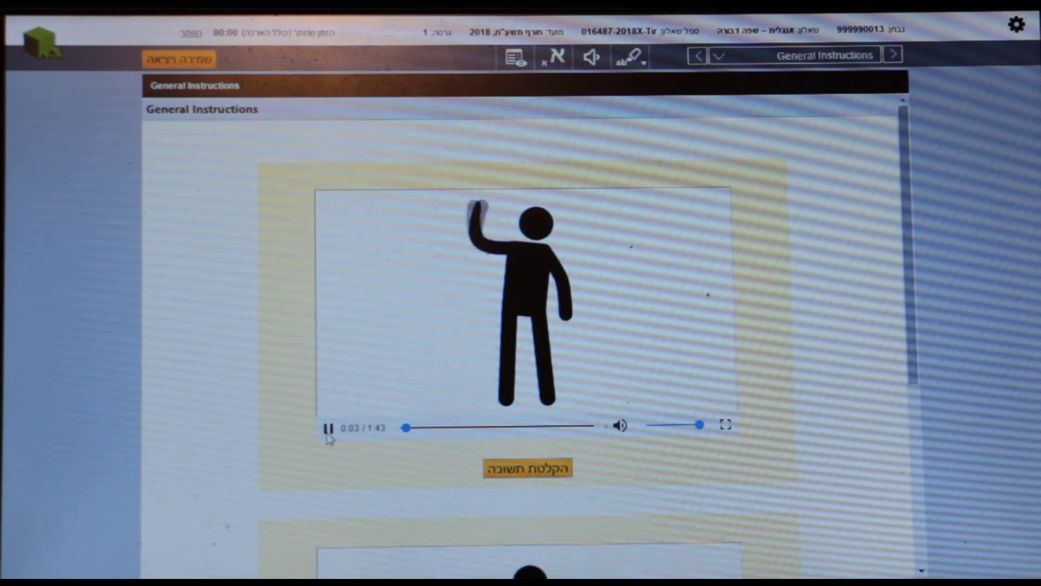
{"action": "left_click", "coordinate": [327, 428]}
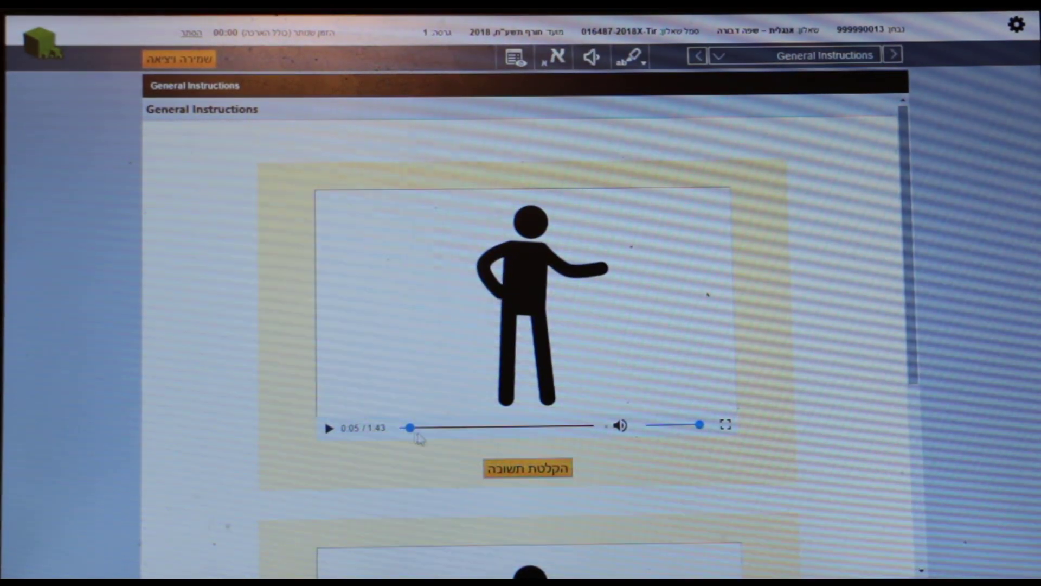
{"action": "left_click_drag", "start_coordinate": [410, 427], "coordinate": [573, 428]}
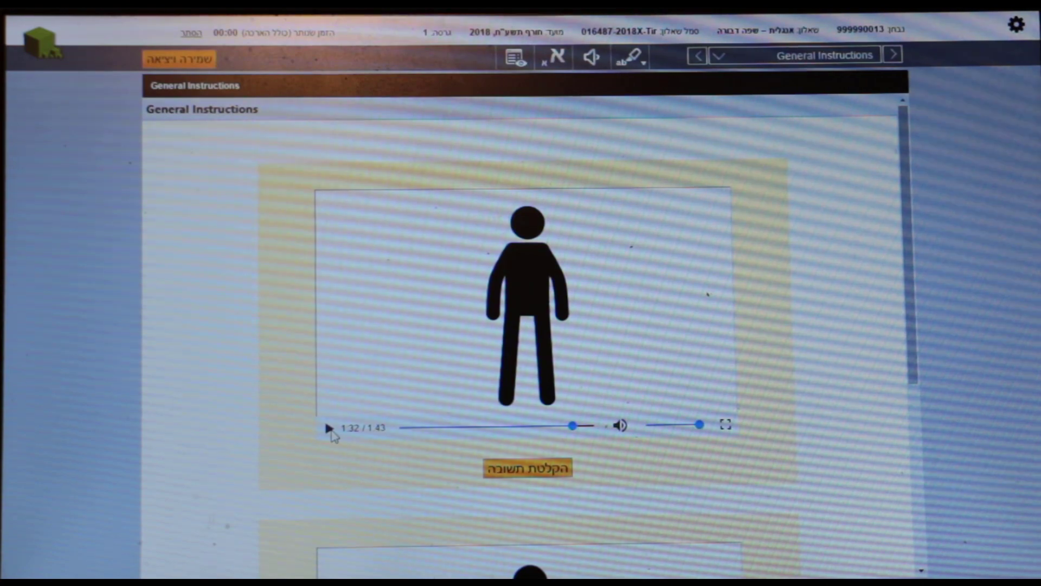
{"action": "left_click", "coordinate": [328, 427]}
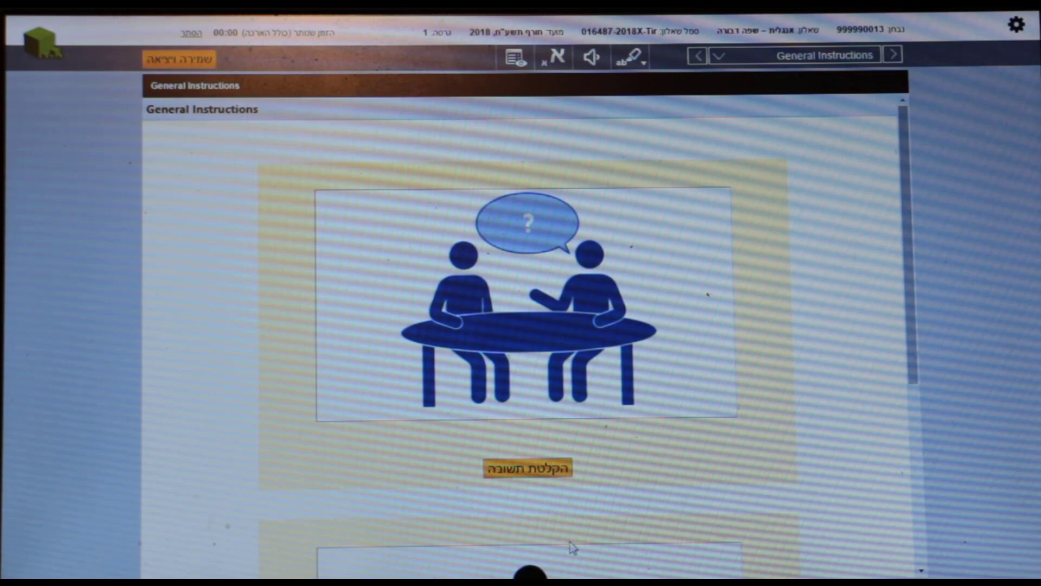
{"action": "left_click", "coordinate": [529, 467]}
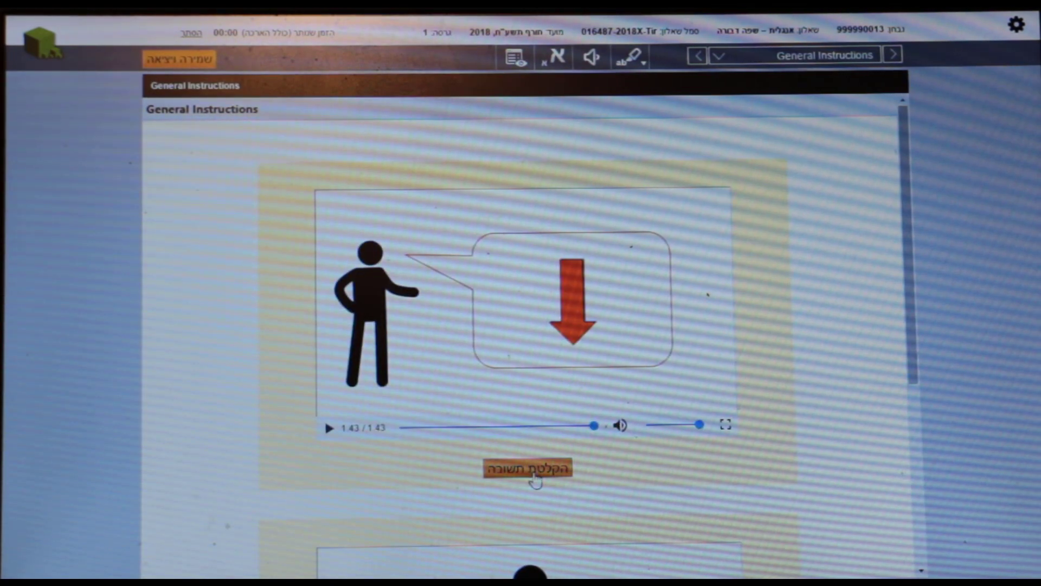
Record a 19-second practice answer in the practice answer recorder
{"action": "left_click", "coordinate": [528, 467]}
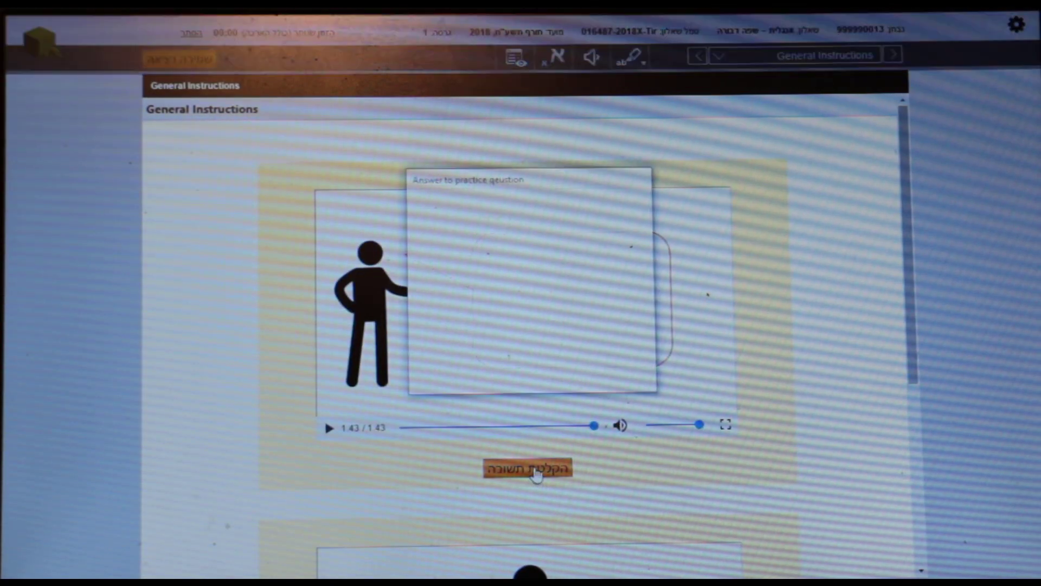
{"action": "left_click", "coordinate": [529, 468]}
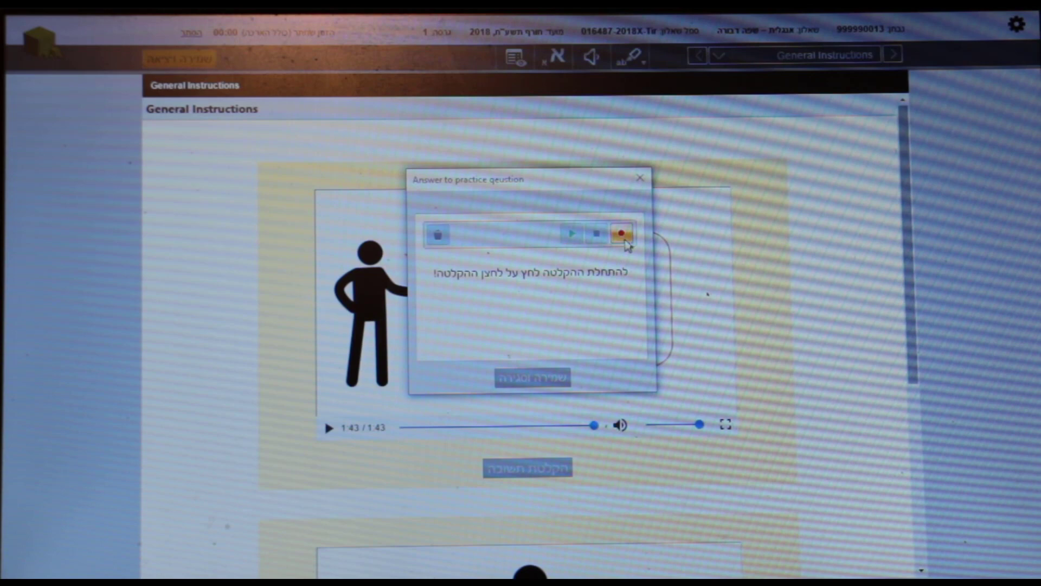
{"action": "left_click", "coordinate": [621, 235]}
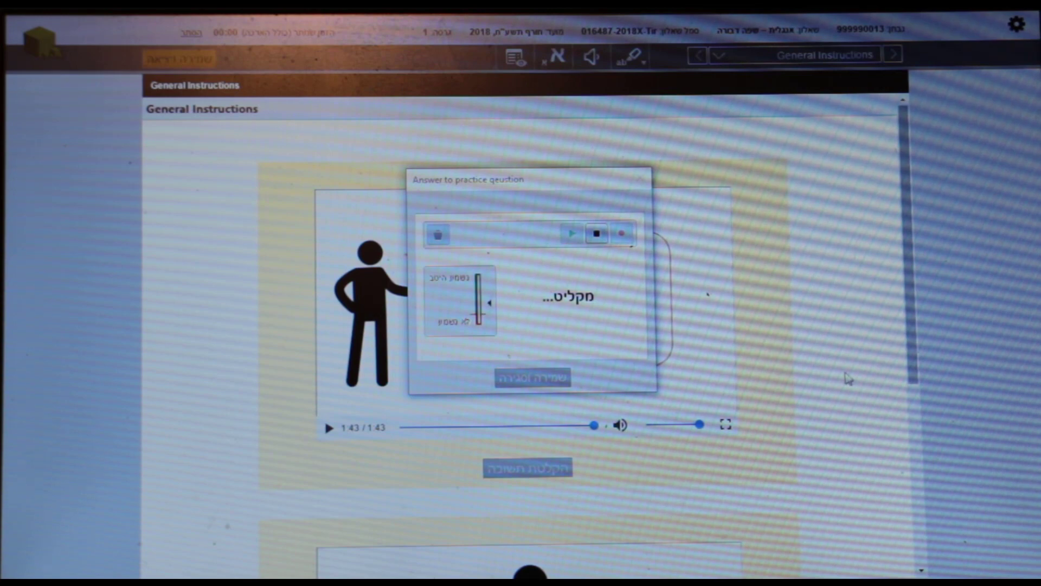
{"action": "mouse_move", "coordinate": [638, 382]}
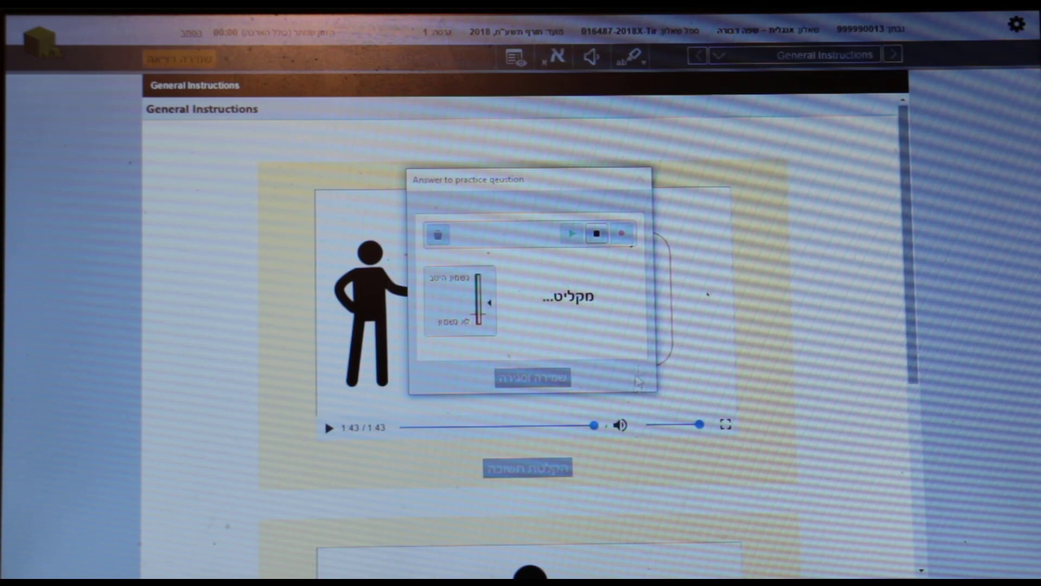
{"action": "left_click", "coordinate": [595, 234]}
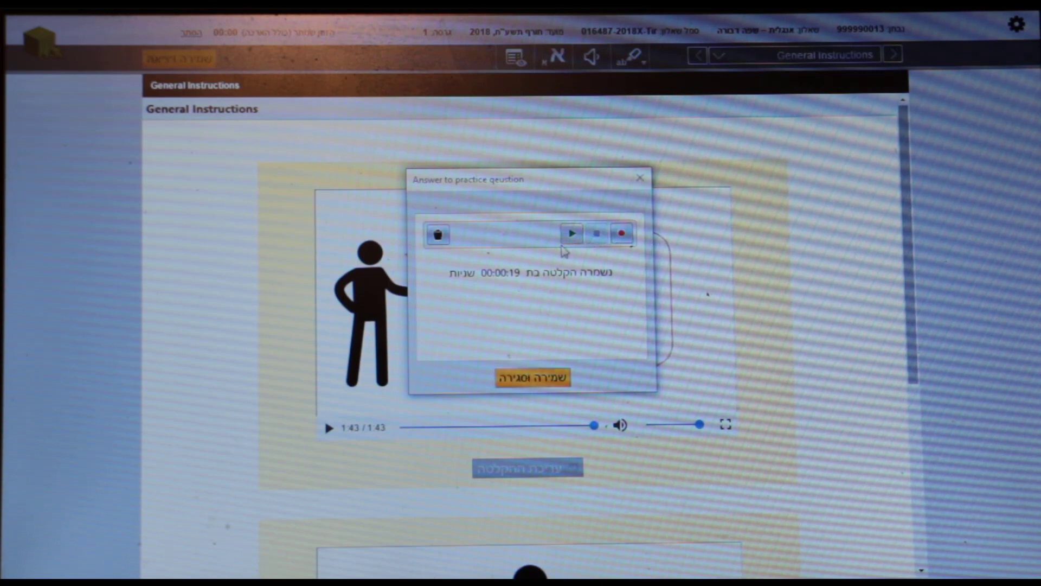
Listen back to the recorded practice answer and stop the playback
{"action": "left_click", "coordinate": [572, 233]}
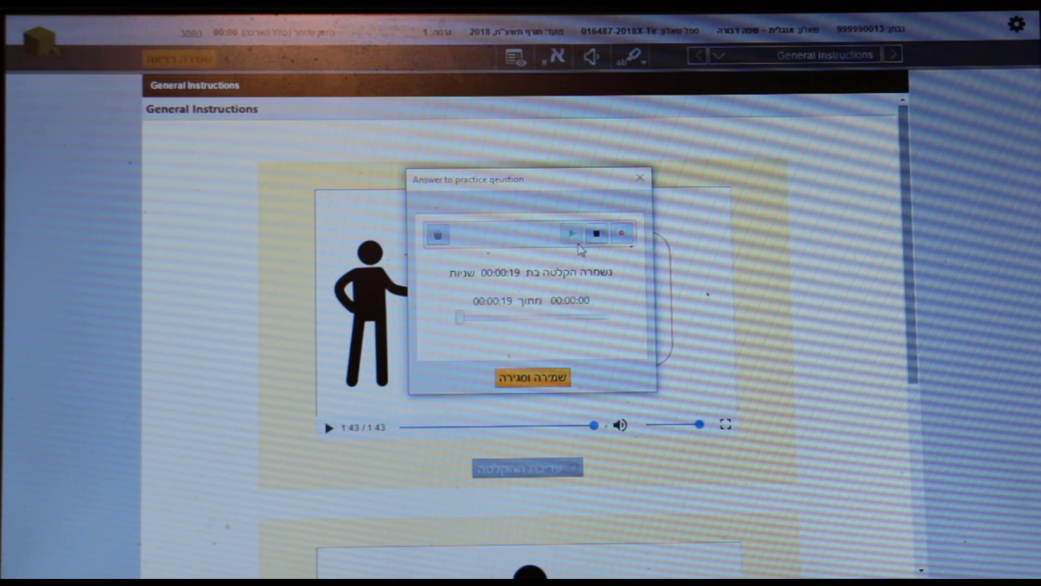
{"action": "left_click", "coordinate": [572, 233]}
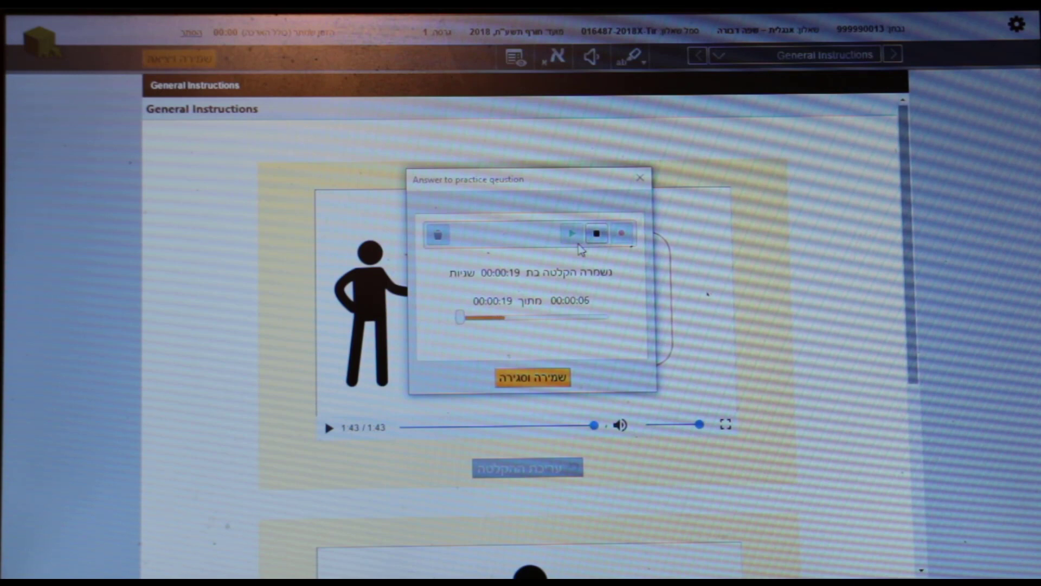
{"action": "left_click", "coordinate": [596, 233]}
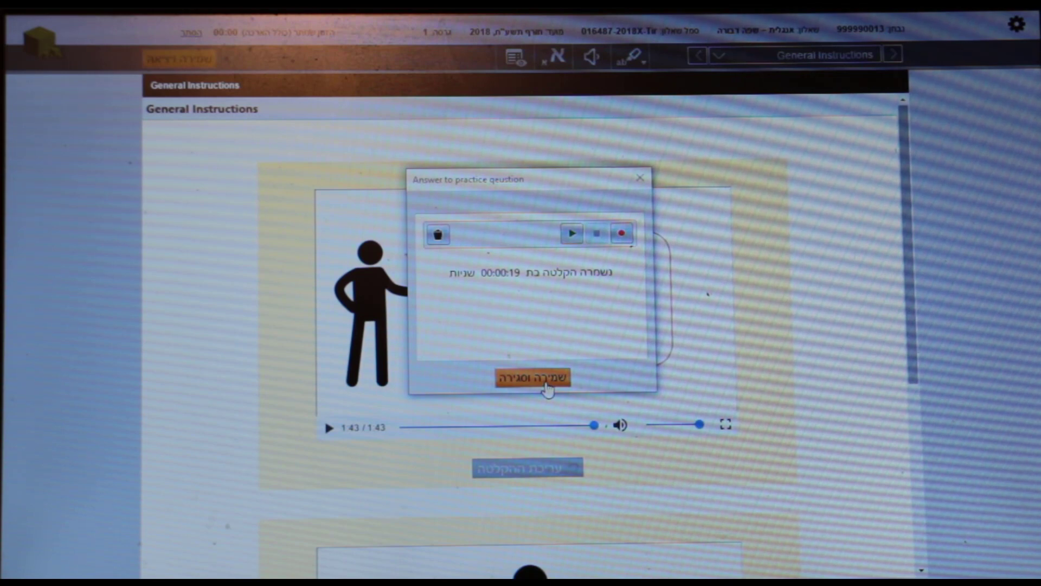
Save the practice answer, close the recorder and acknowledge the saved message
{"action": "left_click", "coordinate": [535, 379]}
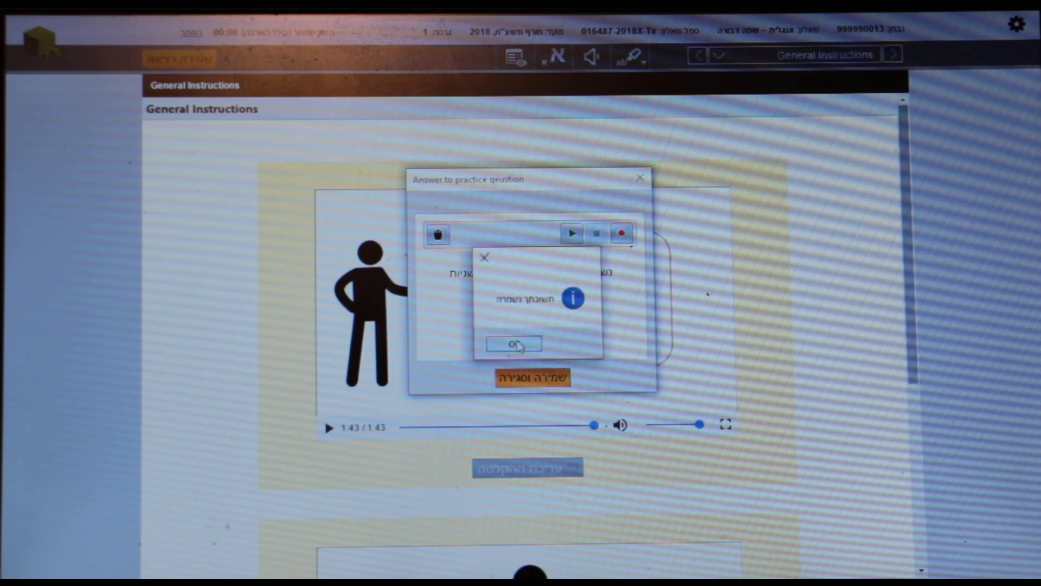
{"action": "left_click", "coordinate": [513, 344]}
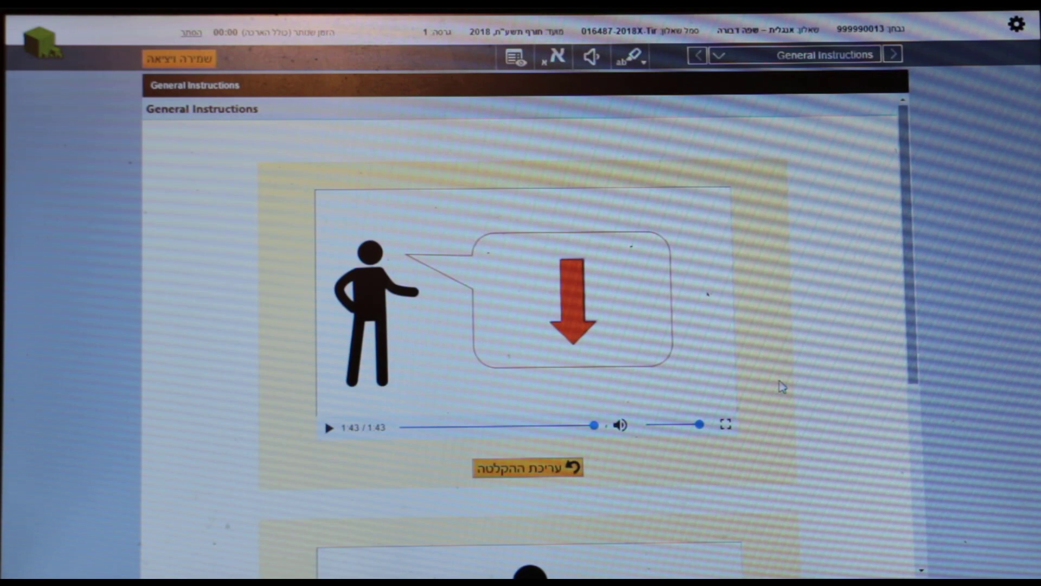
{"action": "mouse_move", "coordinate": [767, 384]}
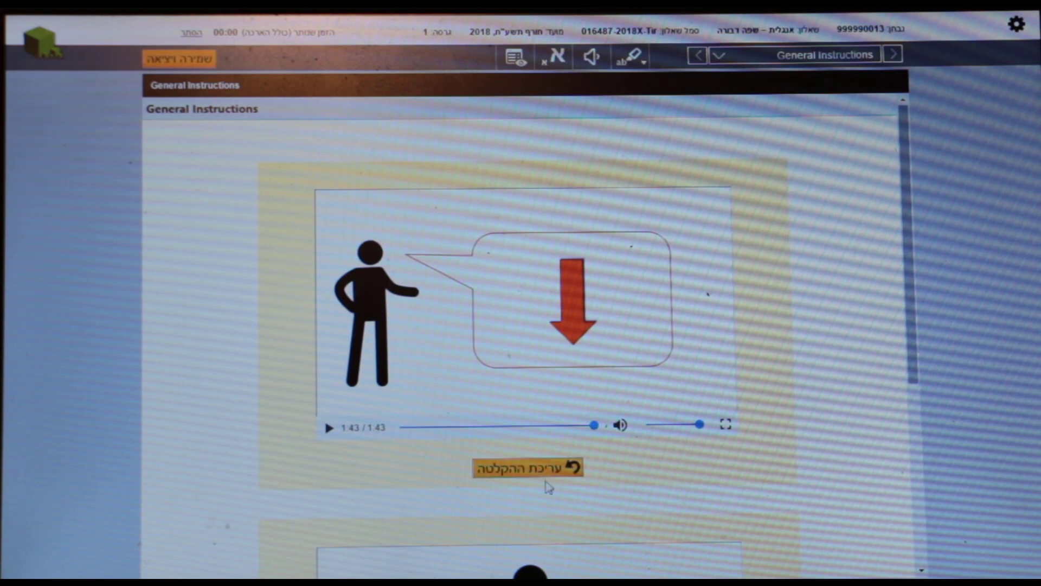
Reopen the saved 19-second practice answer for editing and replay it briefly
{"action": "left_click", "coordinate": [527, 468]}
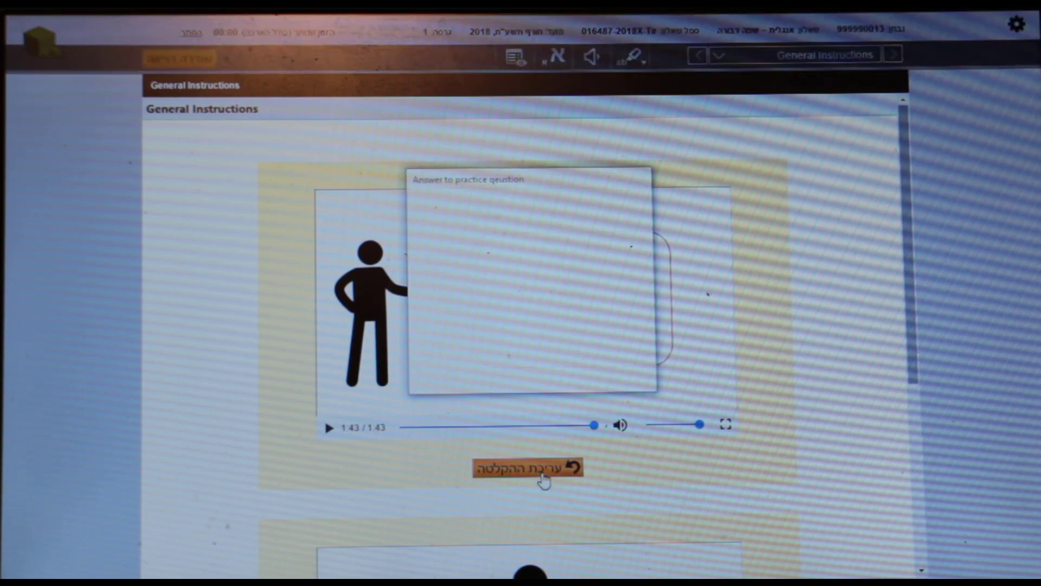
{"action": "left_click", "coordinate": [527, 469]}
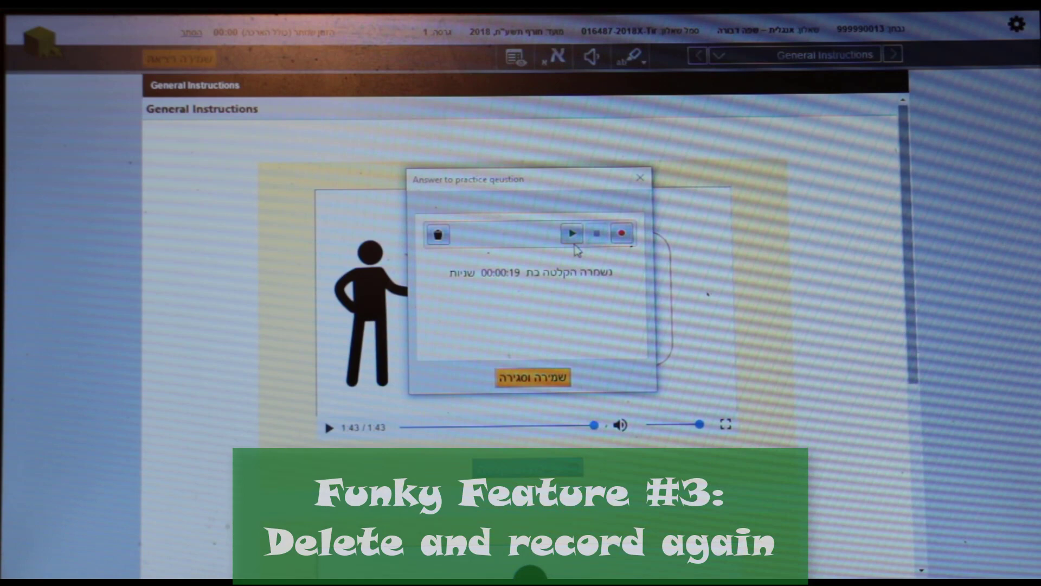
{"action": "left_click", "coordinate": [572, 234]}
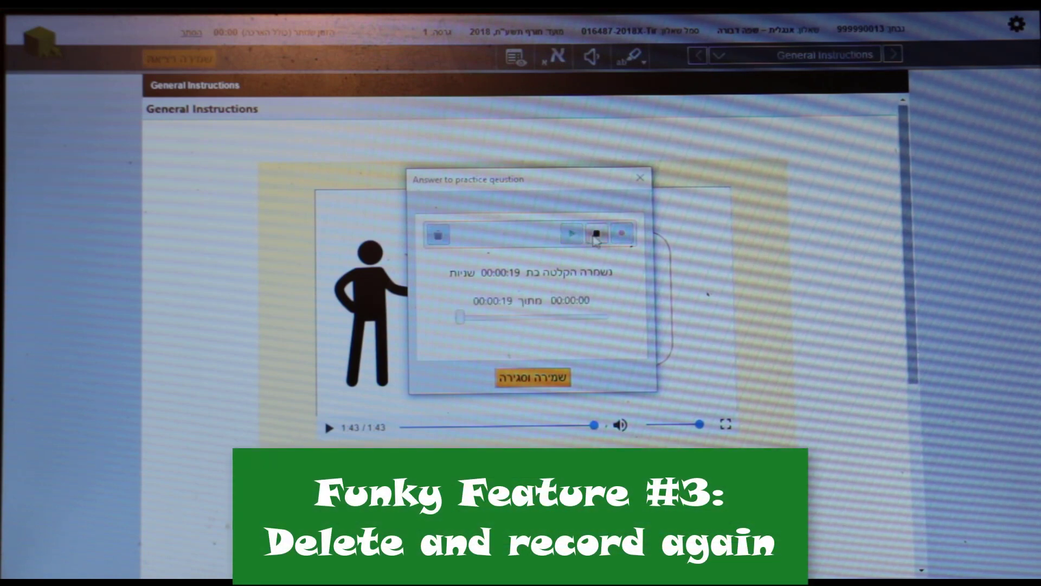
{"action": "left_click", "coordinate": [571, 234]}
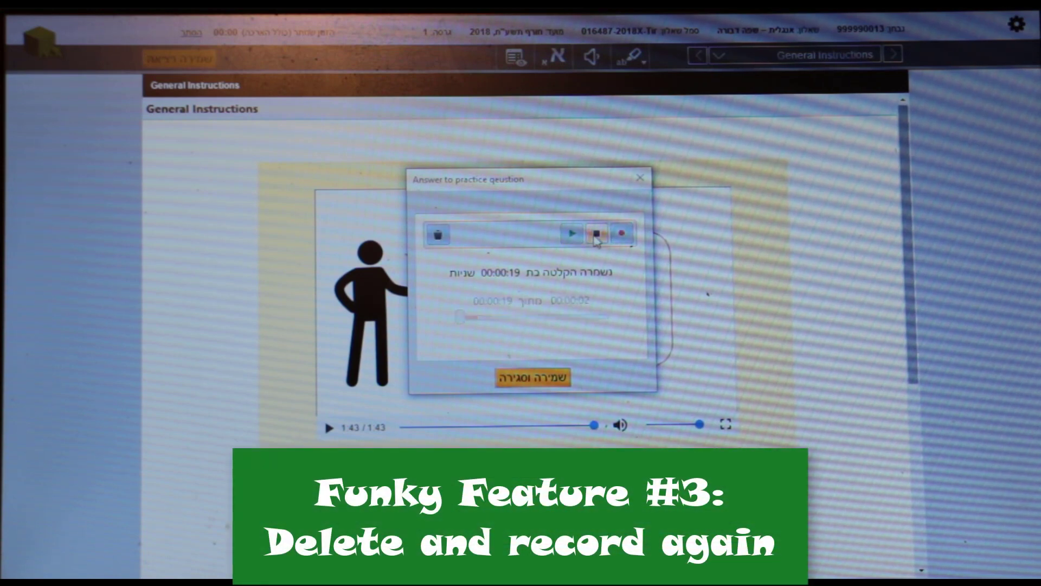
{"action": "left_click", "coordinate": [592, 234]}
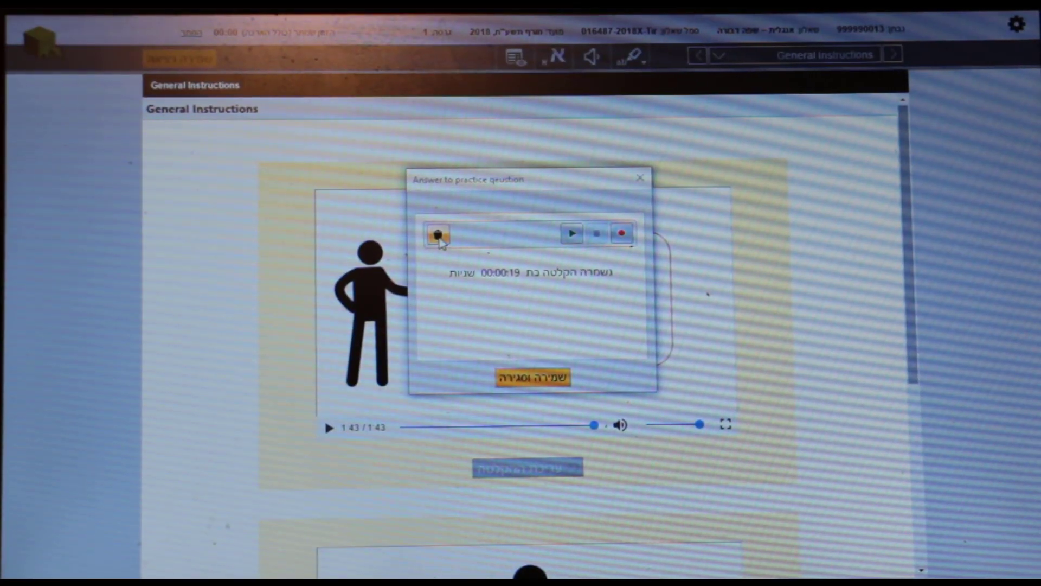
Delete the practice answer recording and confirm, leaving the recorder empty
{"action": "left_click", "coordinate": [438, 234]}
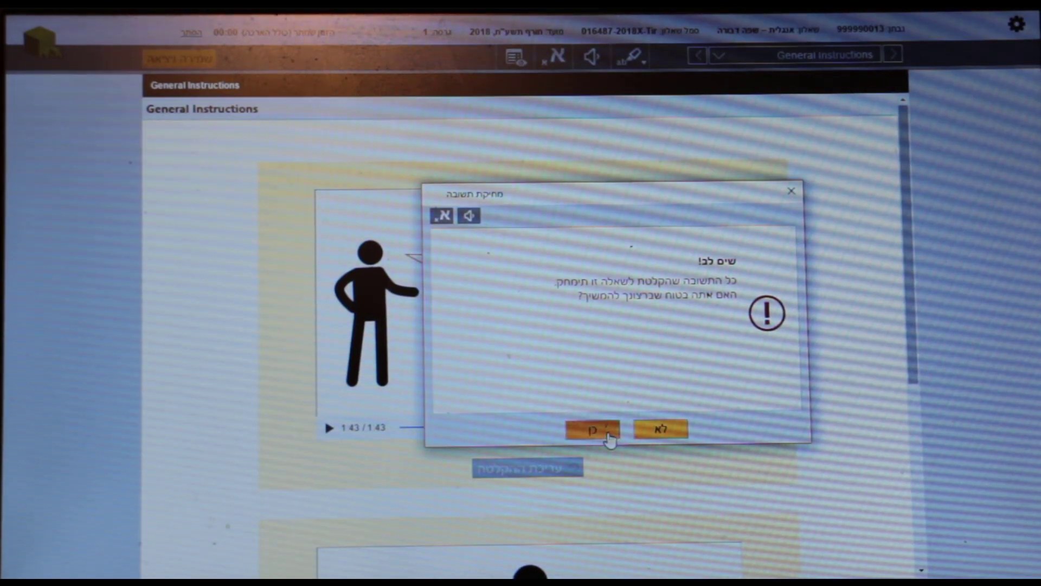
{"action": "left_click", "coordinate": [592, 428]}
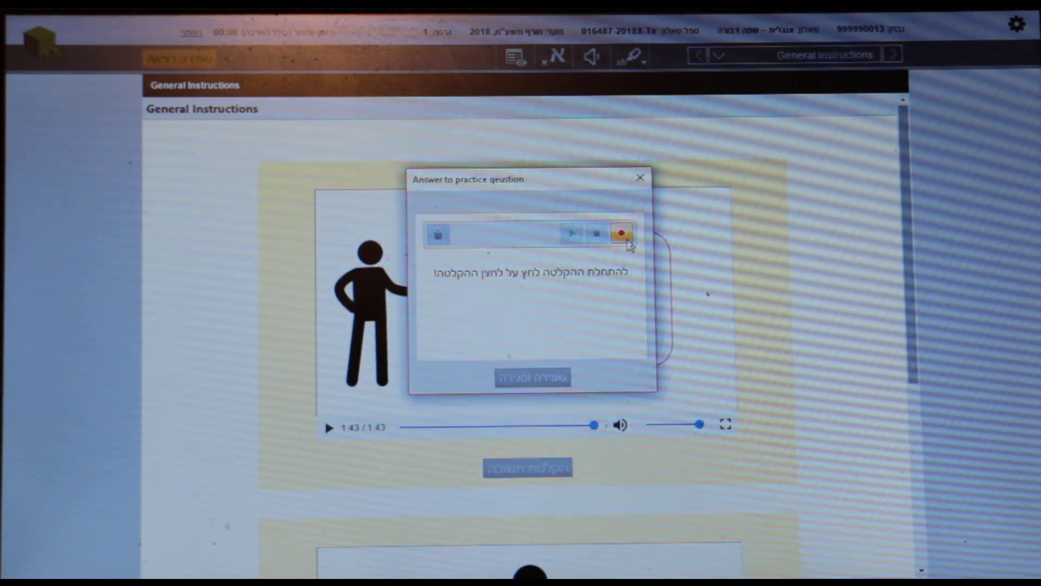
{"action": "left_click", "coordinate": [622, 234]}
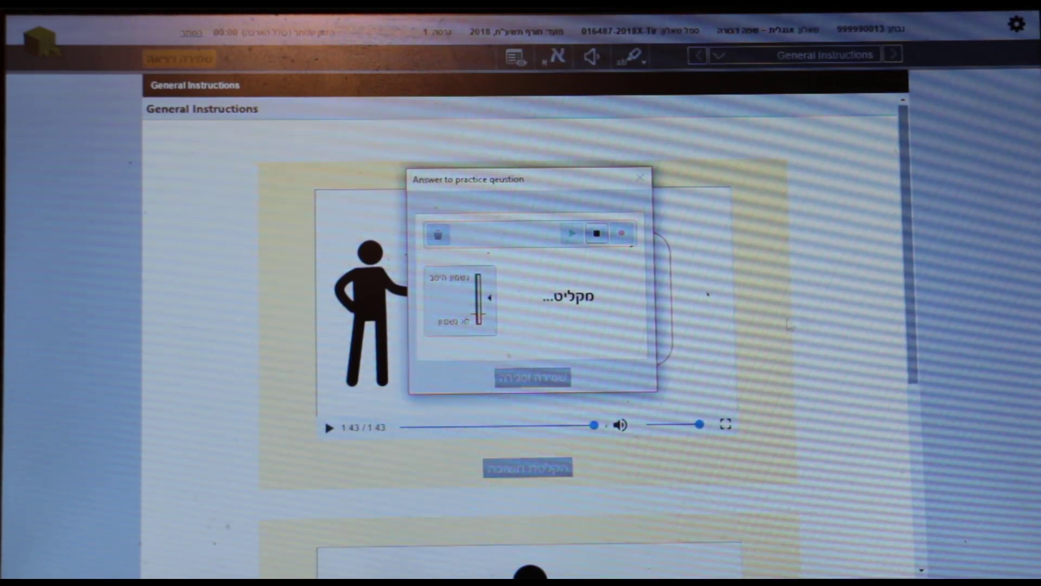
{"action": "left_click", "coordinate": [596, 233]}
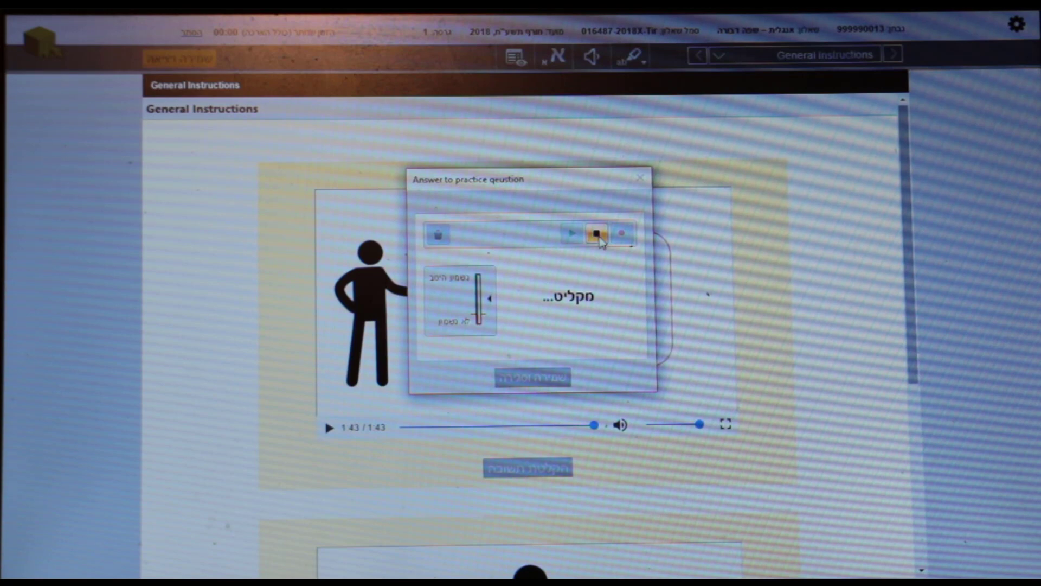
{"action": "left_click", "coordinate": [594, 235]}
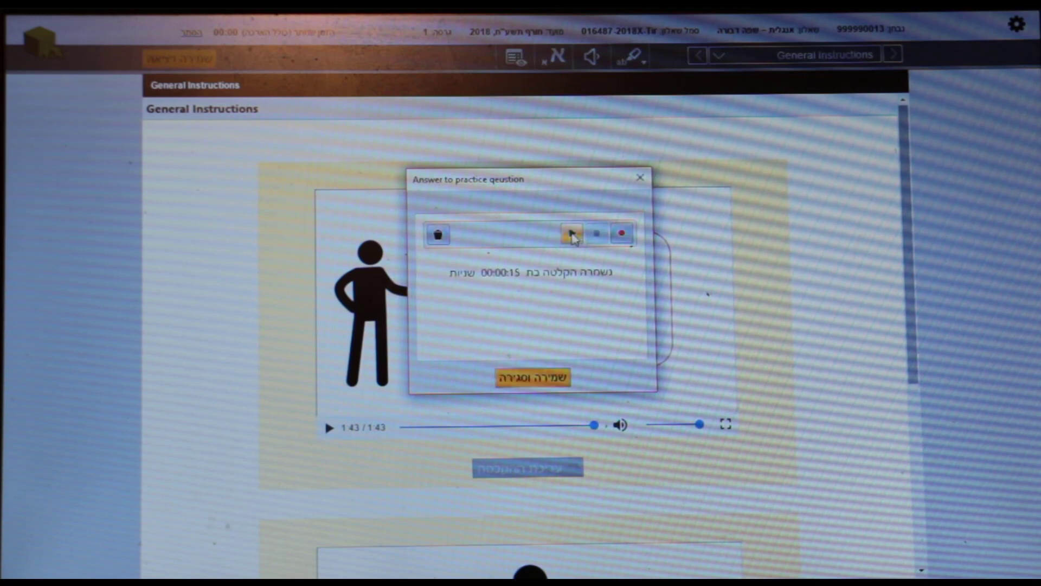
{"action": "left_click", "coordinate": [569, 233]}
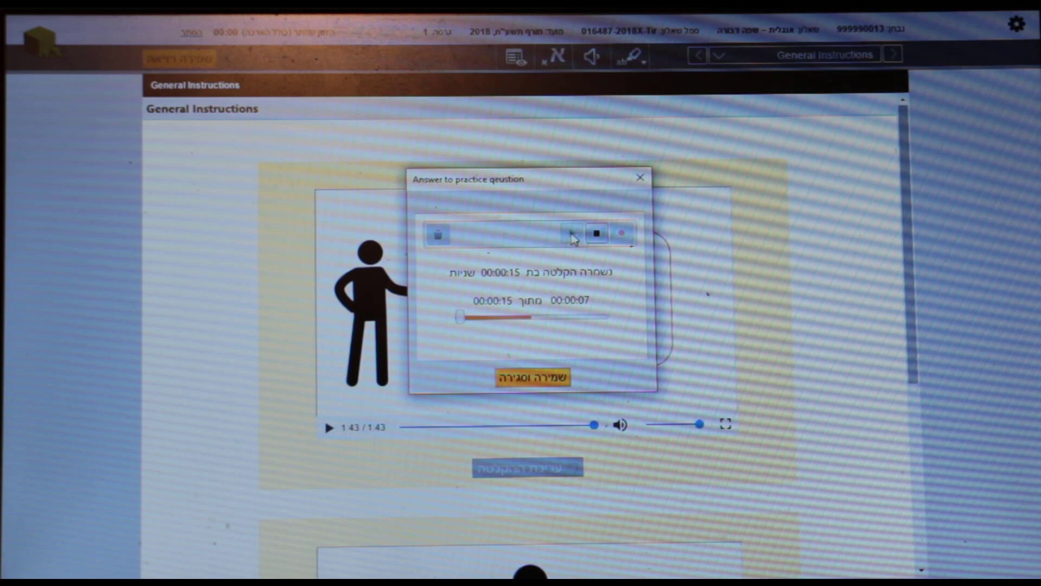
{"action": "left_click", "coordinate": [572, 233]}
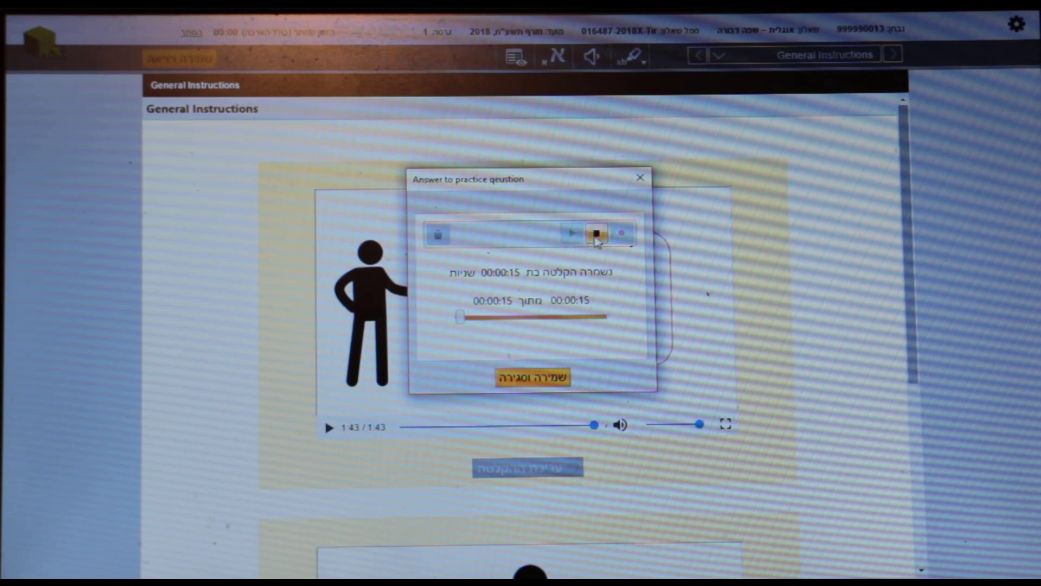
{"action": "left_click", "coordinate": [595, 232]}
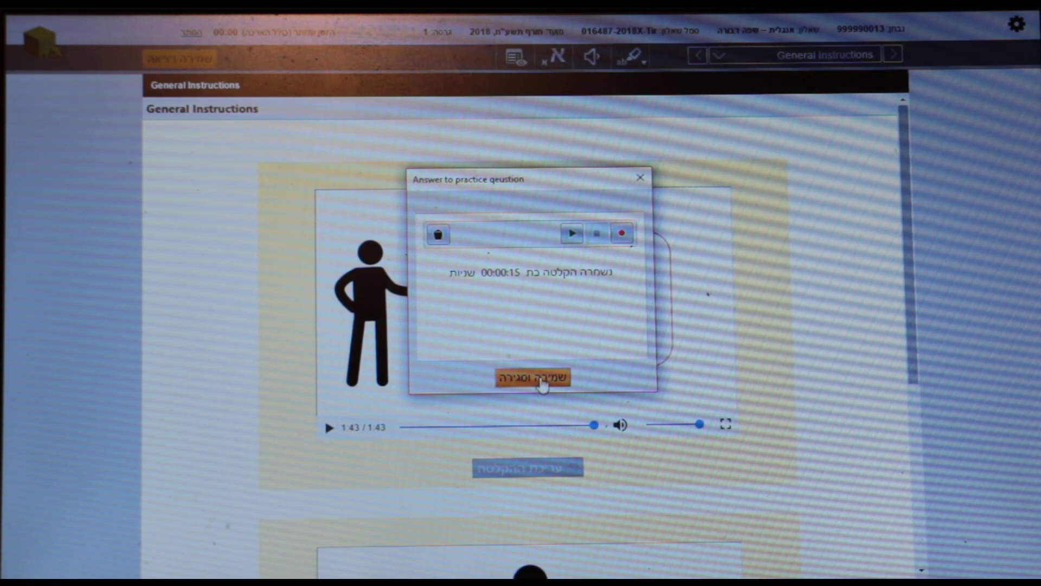
Save the 15-second practice answer, close it and dismiss the confirmation
{"action": "left_click", "coordinate": [534, 377]}
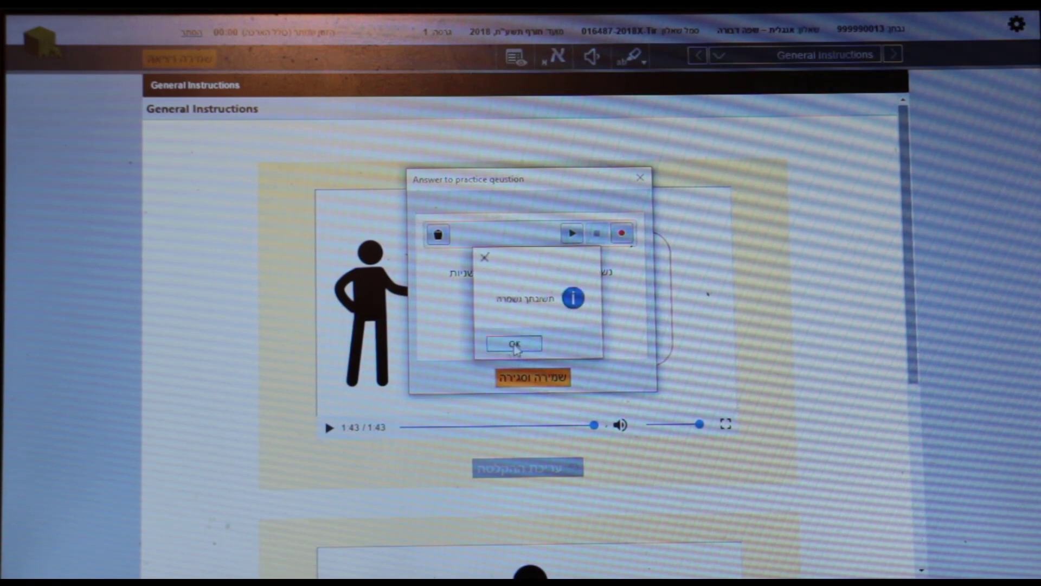
{"action": "left_click", "coordinate": [514, 344]}
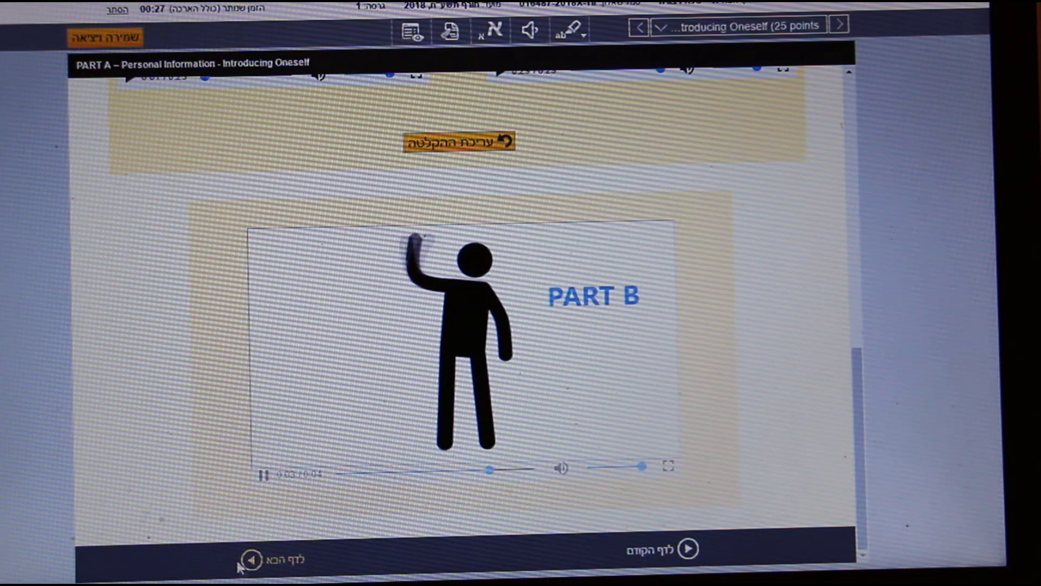
Move to the Part B page and stop the 36-second project answer recording
{"action": "left_click", "coordinate": [254, 557]}
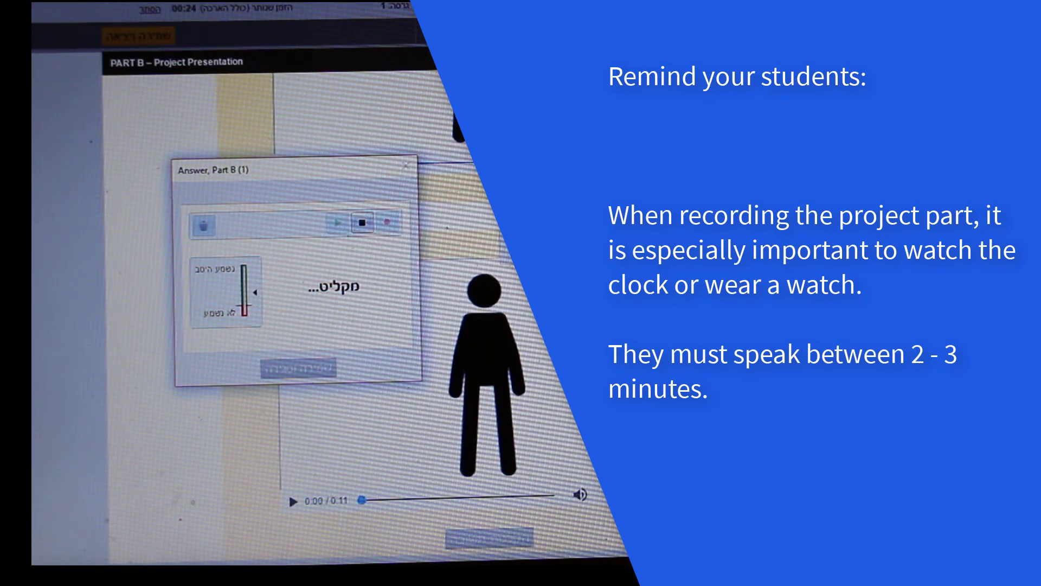
{"action": "left_click", "coordinate": [362, 222]}
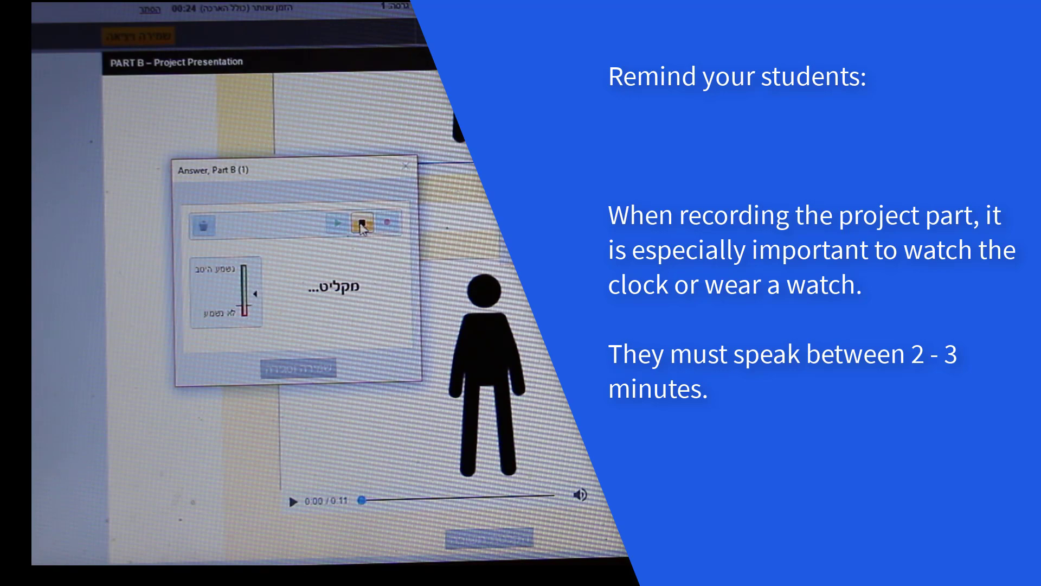
{"action": "left_click", "coordinate": [360, 223]}
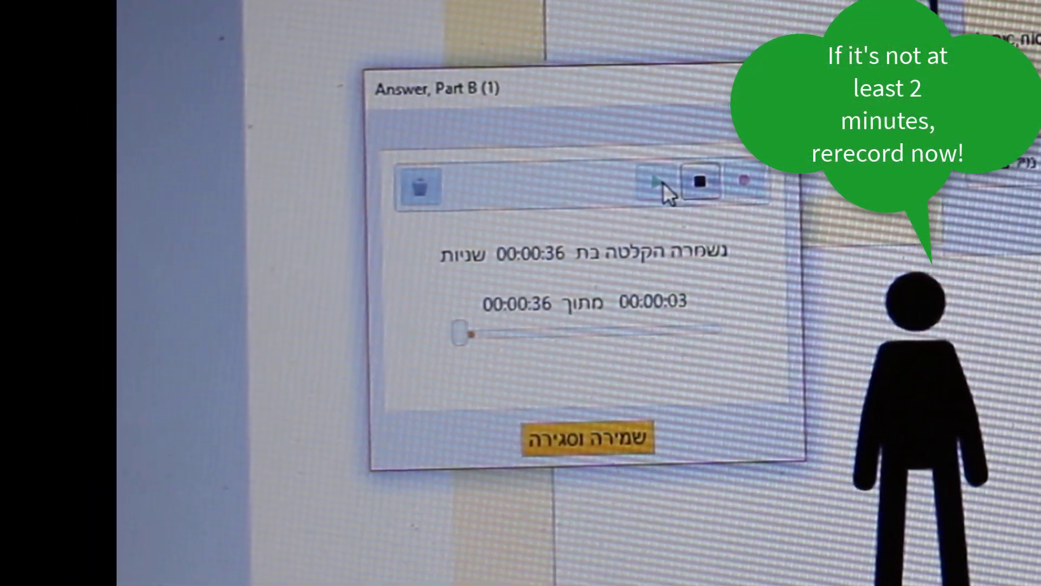
Listen back to the recorded Part B answer
{"action": "left_click", "coordinate": [654, 182]}
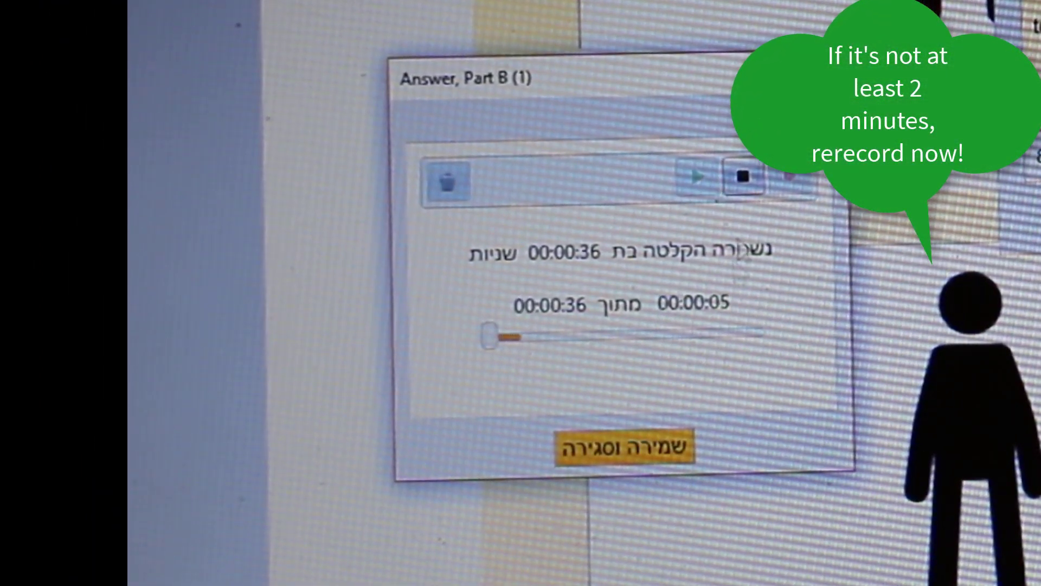
{"action": "left_click", "coordinate": [626, 445]}
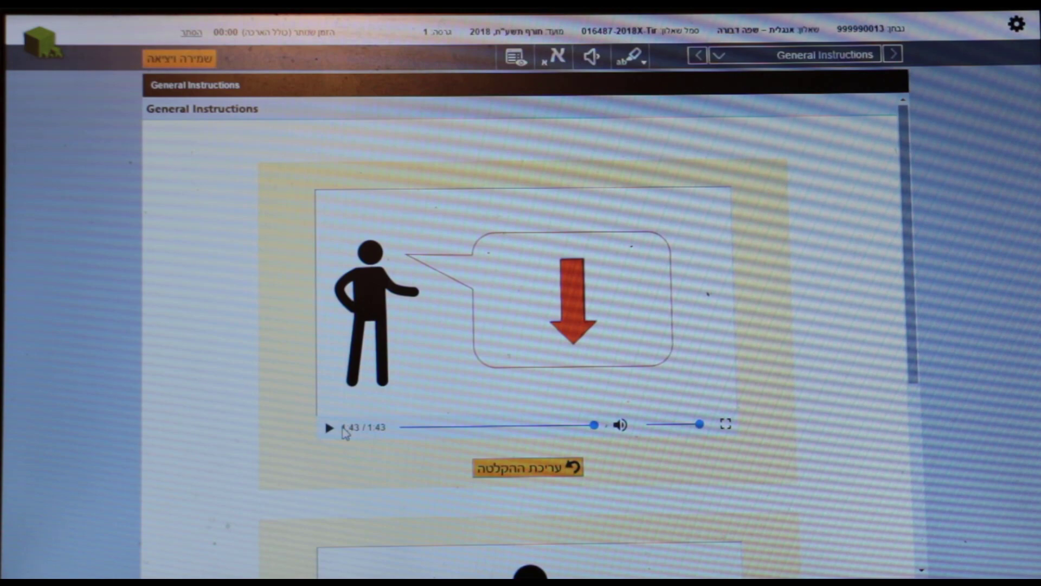
Scroll down to the Part A – Personal Information, Introducing Oneself page
{"action": "scroll", "scroll_direction": "down", "scroll_amount": 3}
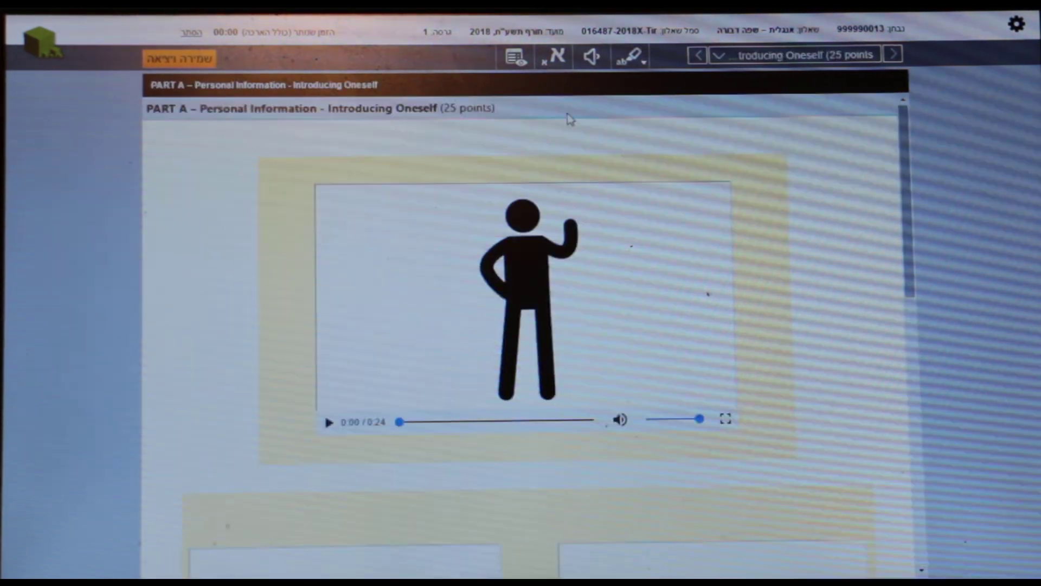
{"action": "mouse_move", "coordinate": [516, 56]}
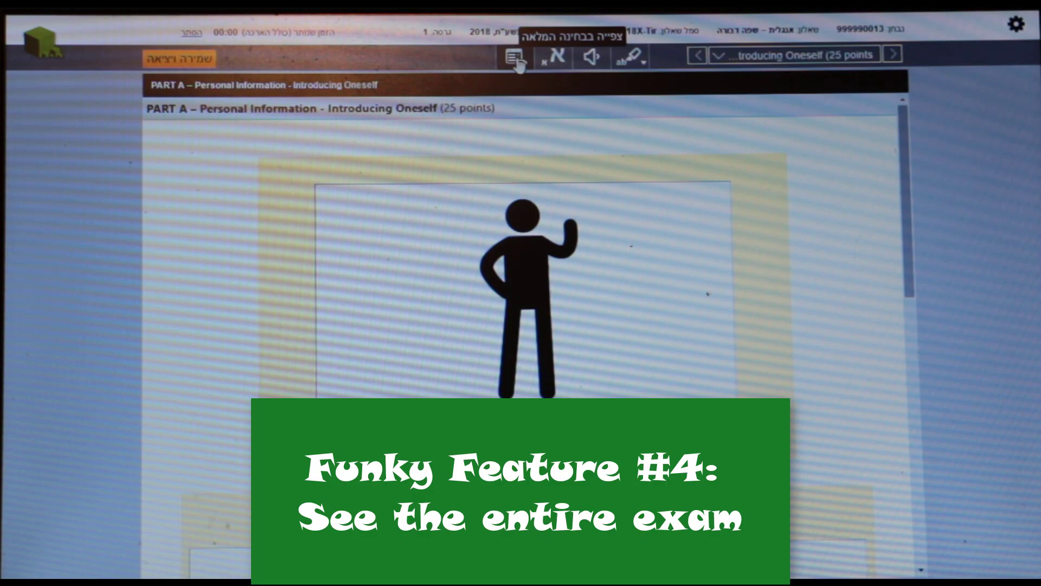
Check the full-exam overview for the unanswered question and return to Part A
{"action": "left_click", "coordinate": [510, 57]}
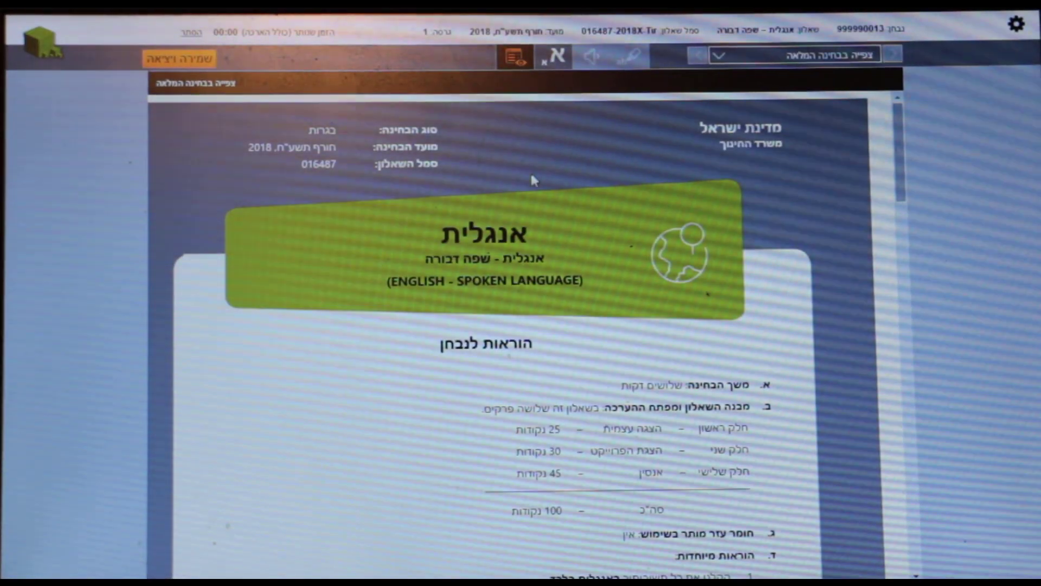
{"action": "scroll", "scroll_direction": "down", "scroll_amount": 3}
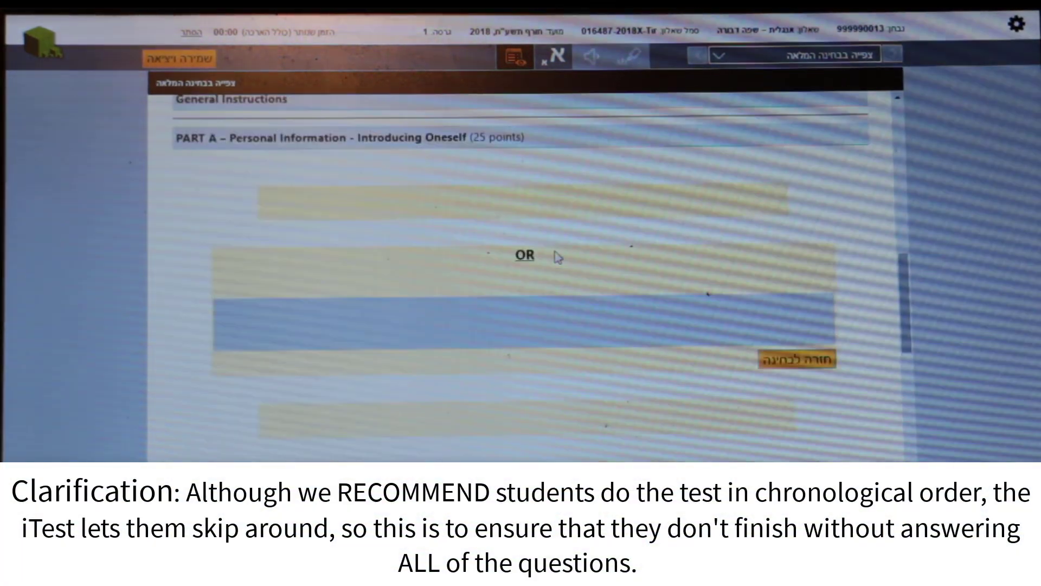
{"action": "mouse_move", "coordinate": [585, 317]}
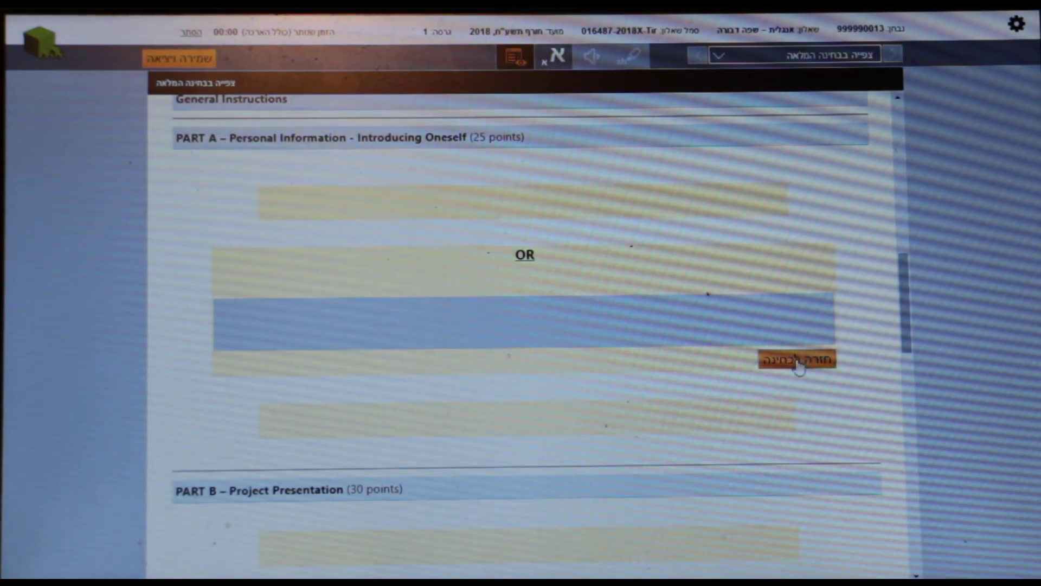
{"action": "left_click", "coordinate": [796, 359]}
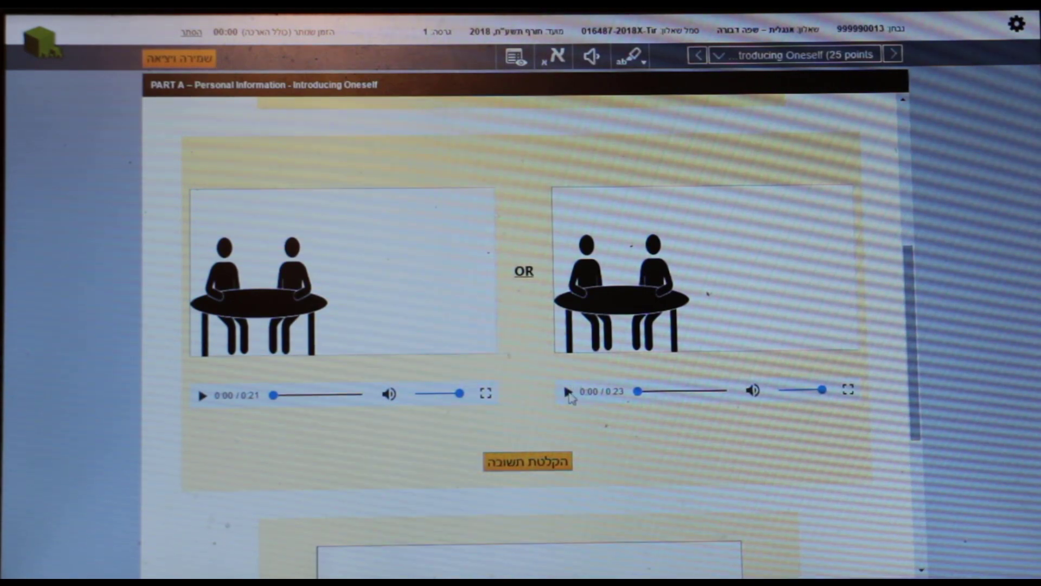
Play the second Part A conversation video showing the hometown prompts
{"action": "left_click", "coordinate": [567, 391]}
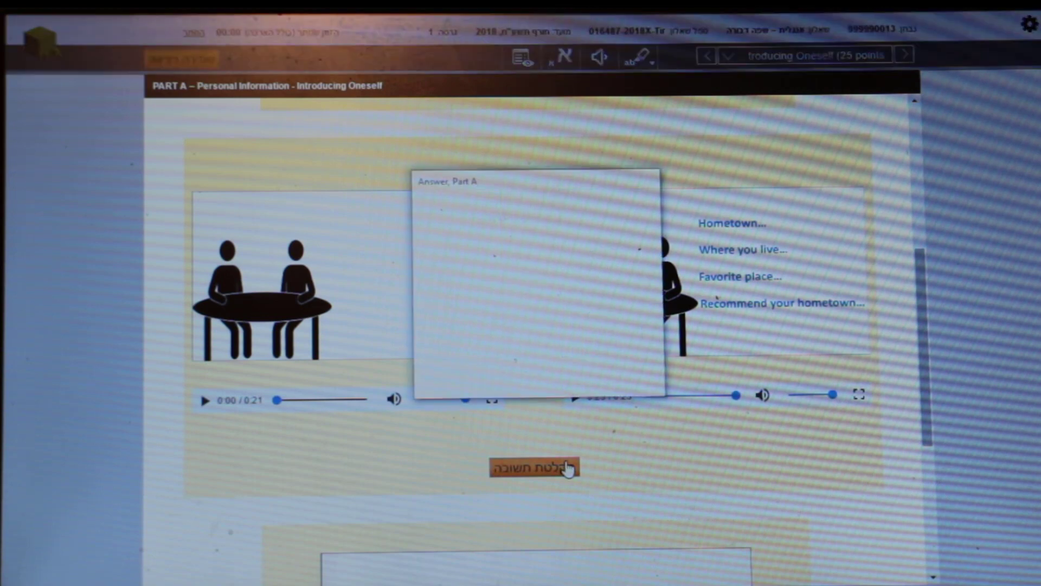
Record a 44-second spoken answer in the Part A answer recorder
{"action": "left_click", "coordinate": [534, 466]}
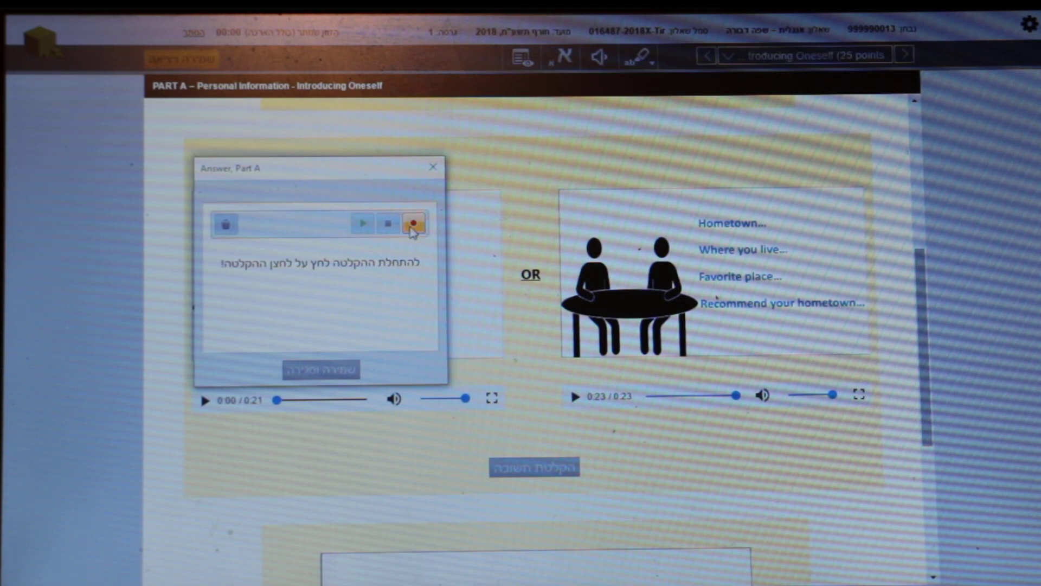
{"action": "left_click", "coordinate": [413, 223]}
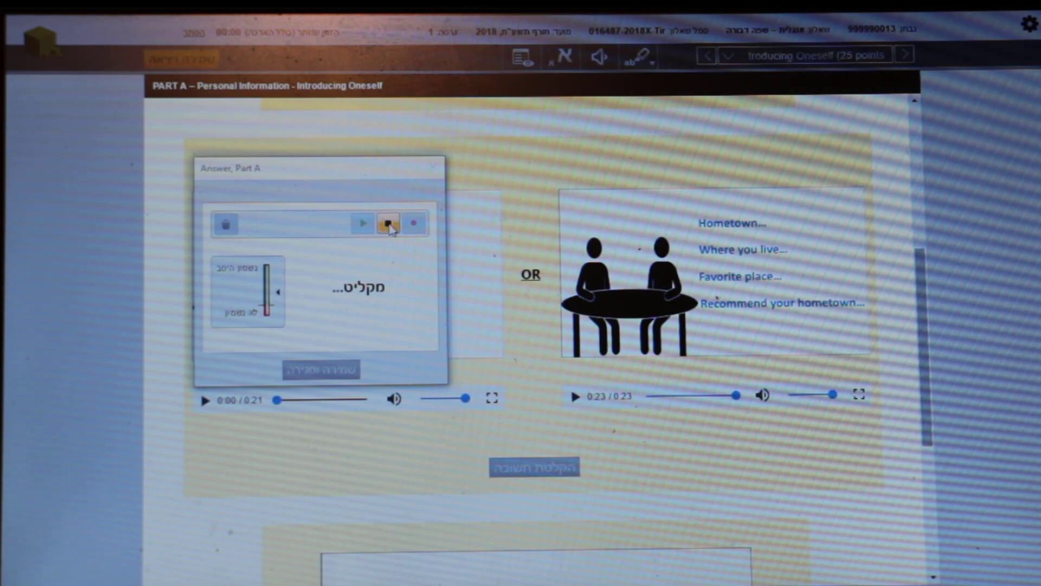
{"action": "left_click", "coordinate": [388, 223]}
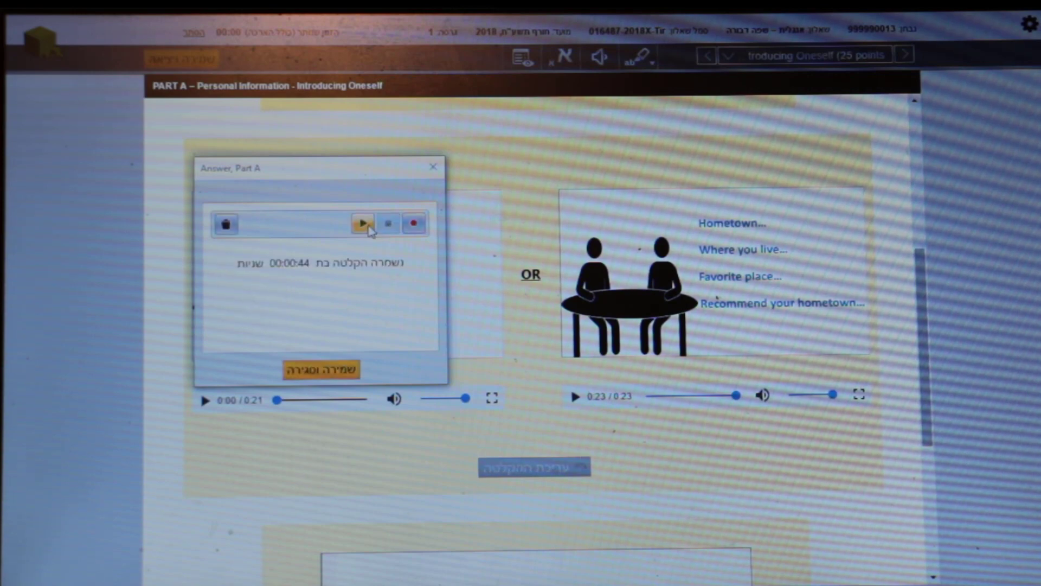
{"action": "left_click", "coordinate": [363, 223]}
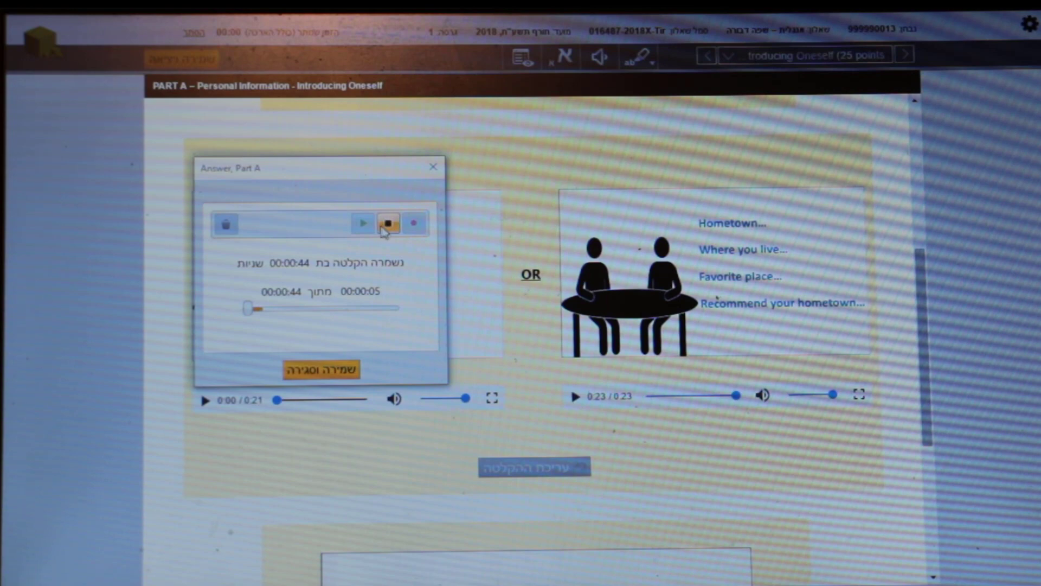
{"action": "left_click", "coordinate": [388, 223]}
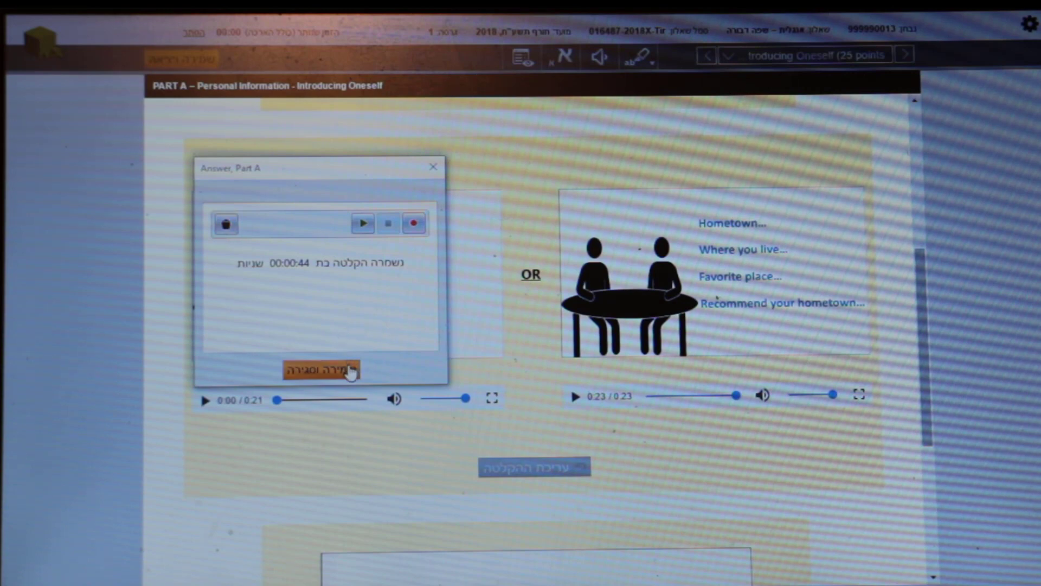
Save and close the Part A answer and confirm the saved notice
{"action": "left_click", "coordinate": [322, 370]}
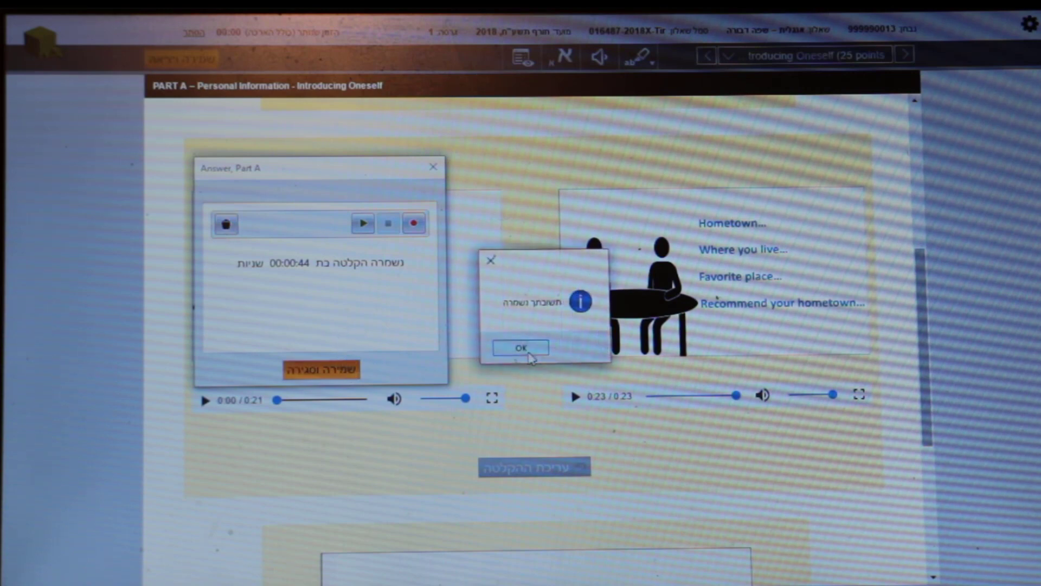
{"action": "left_click", "coordinate": [521, 348]}
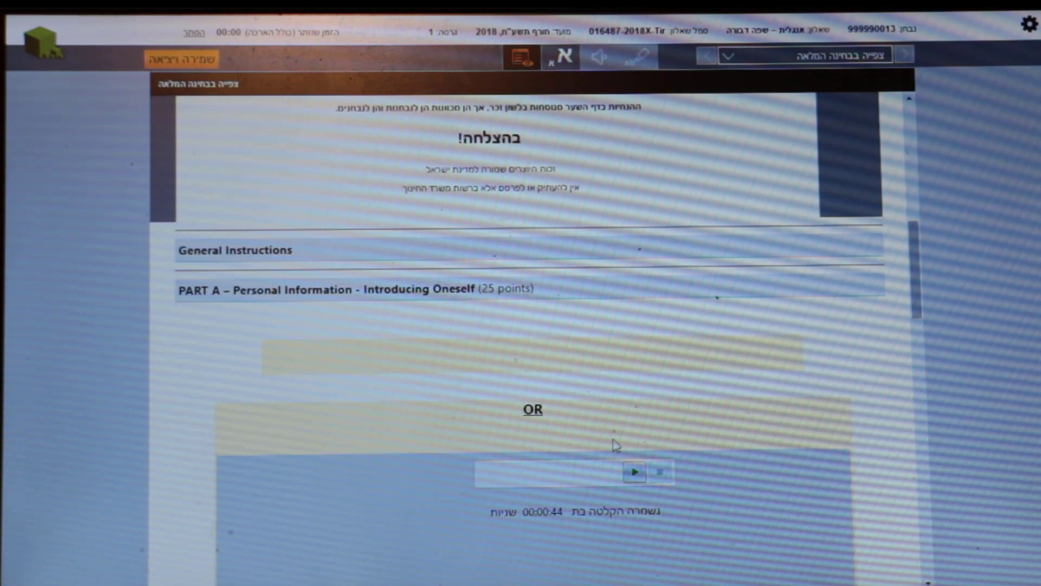
{"action": "scroll", "scroll_direction": "down", "scroll_amount": 3}
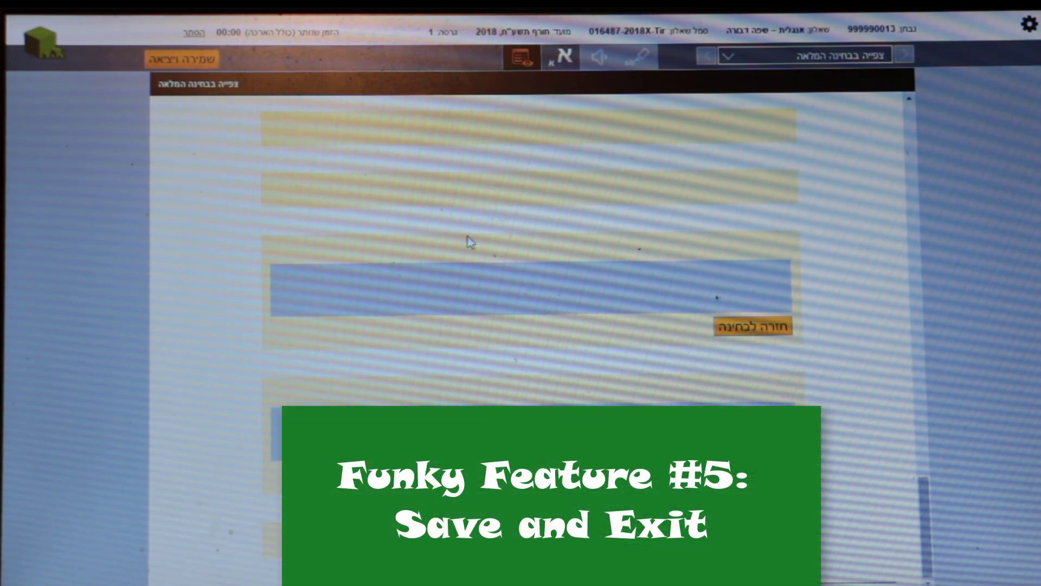
{"action": "mouse_move", "coordinate": [206, 90]}
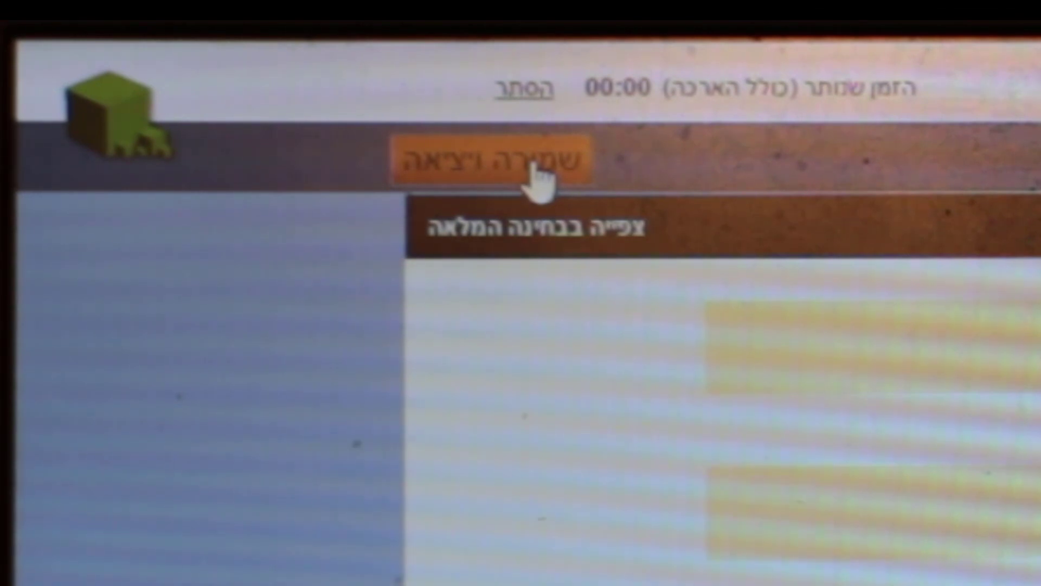
Save all answers and exit the practice exam via 'שמירה ויציאה'
{"action": "left_click", "coordinate": [490, 158]}
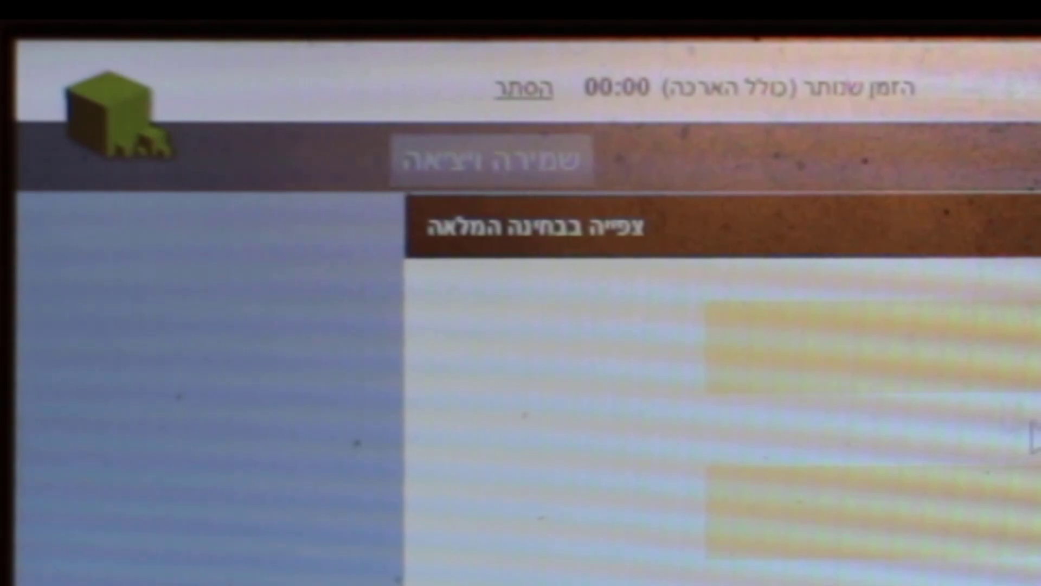
{"action": "left_click", "coordinate": [493, 159]}
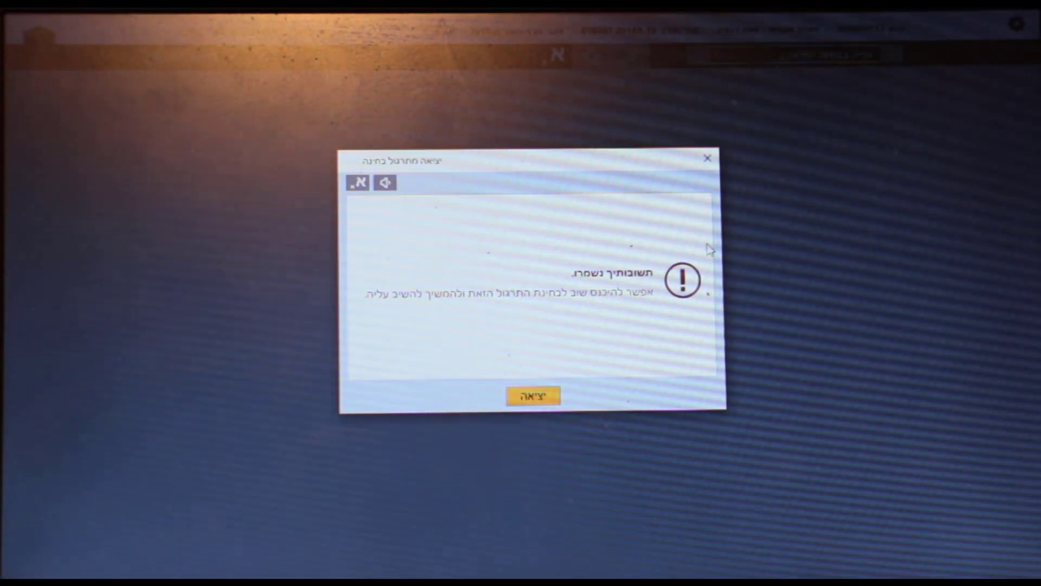